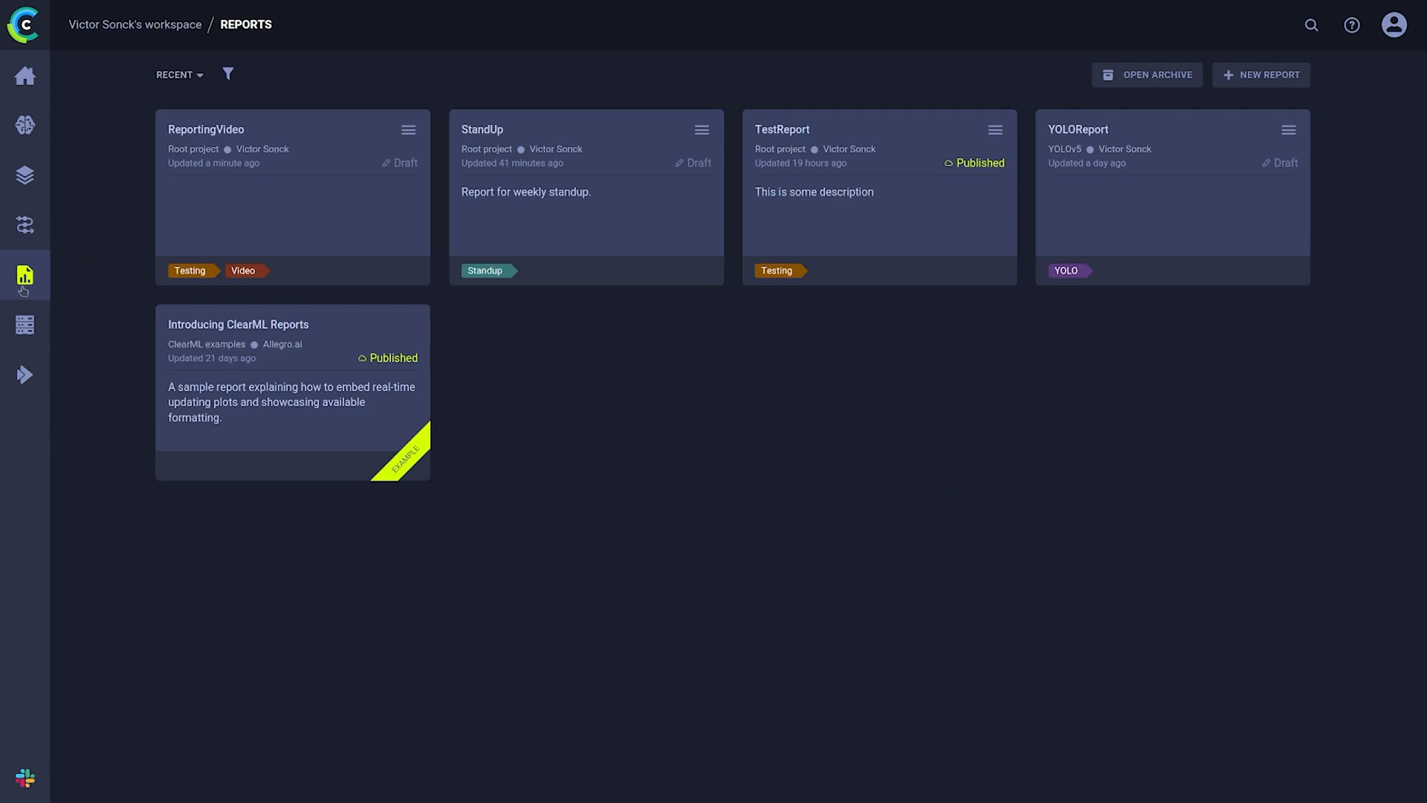
- Create report 'Hi Mom!' in the projects root with description 'This is my new and cool report'
{"action": "left_click", "coordinate": [229, 74]}
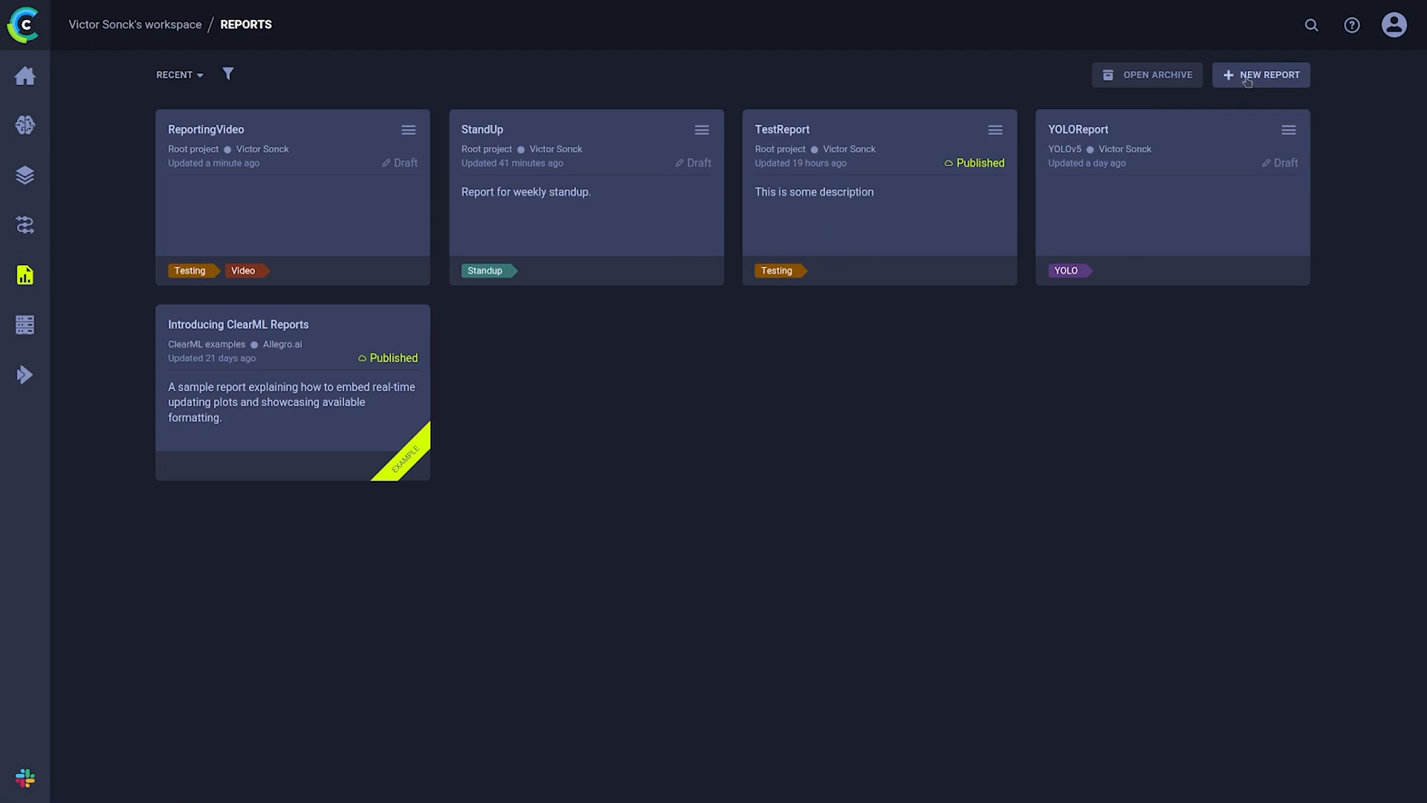
{"action": "left_click", "coordinate": [1262, 75]}
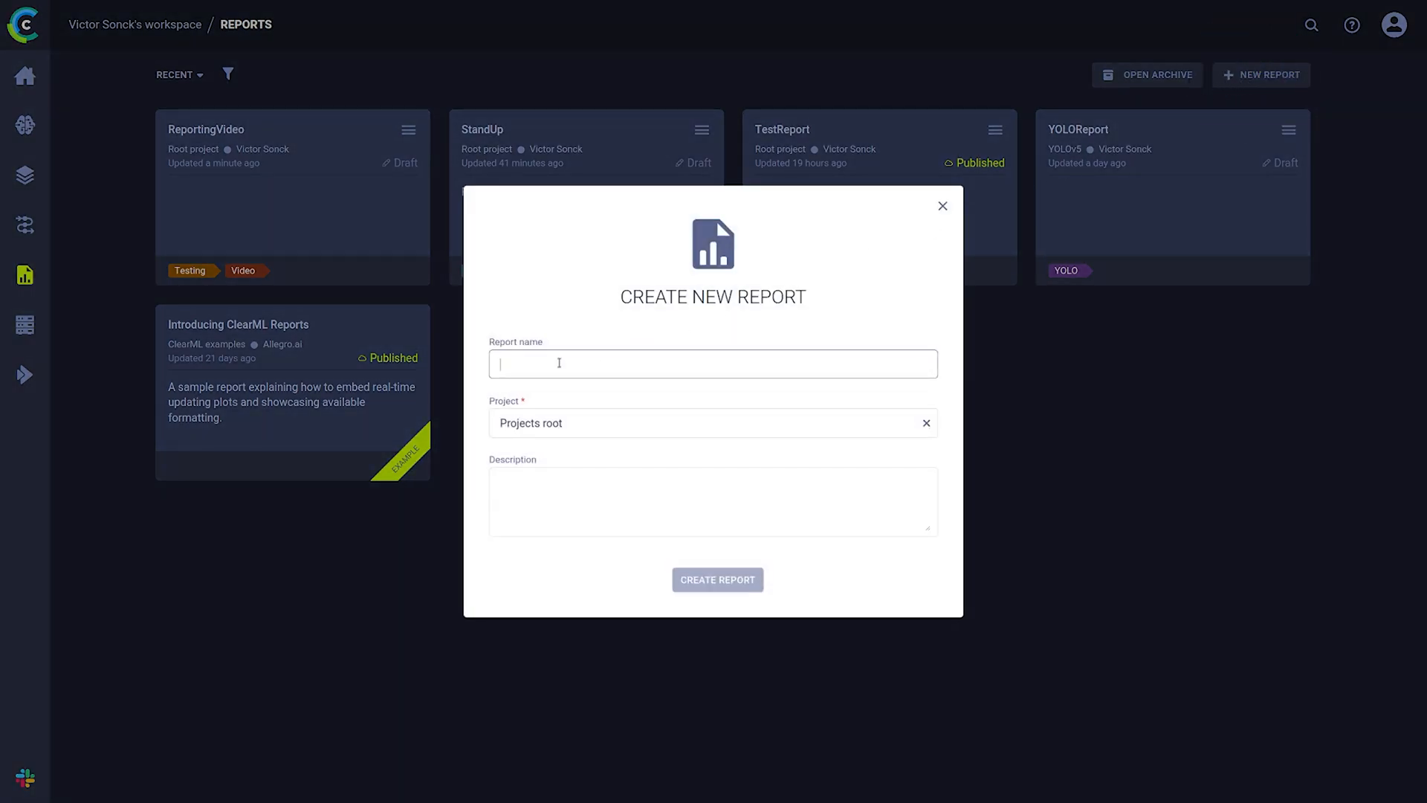
{"action": "type", "text": "Hi Mom!"}
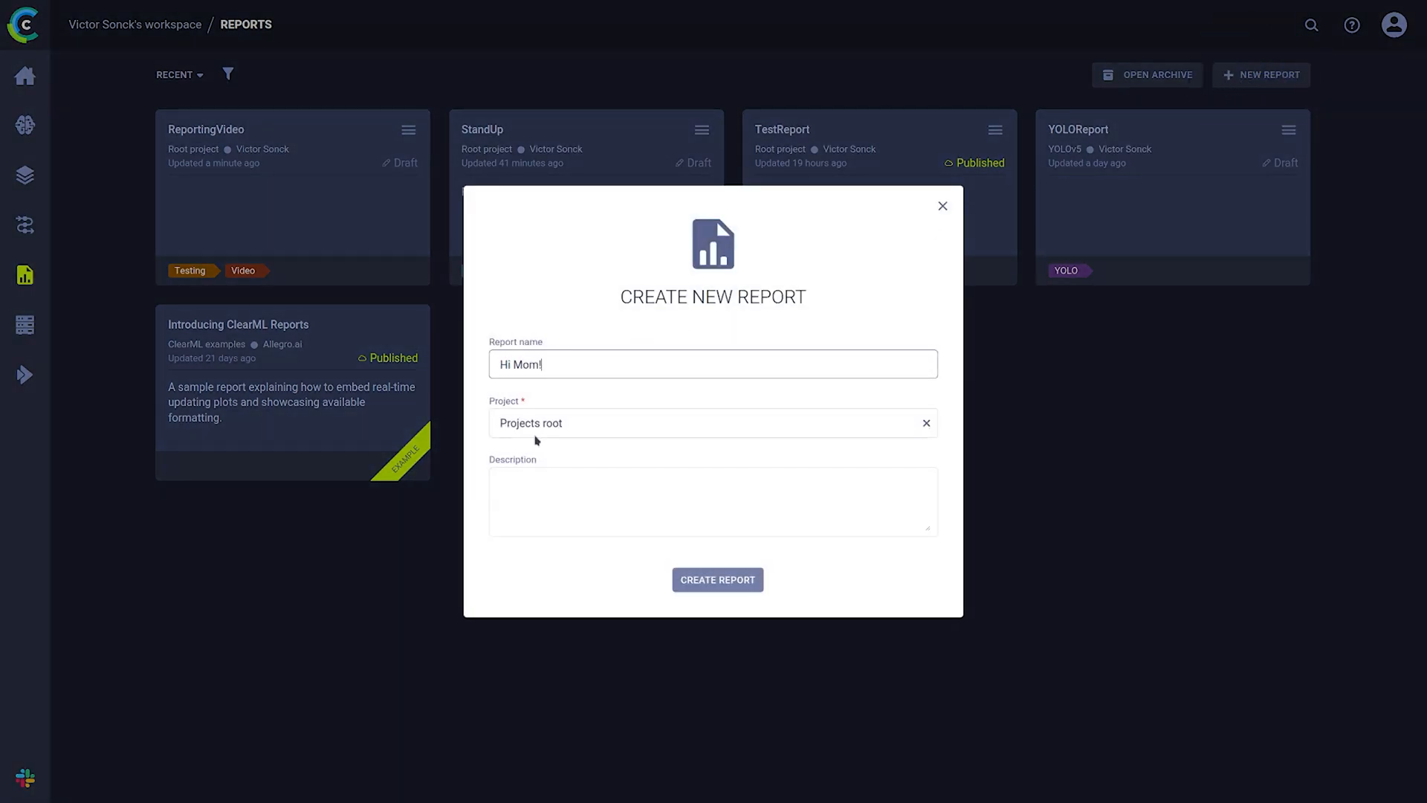
{"action": "type", "text": "This is my"}
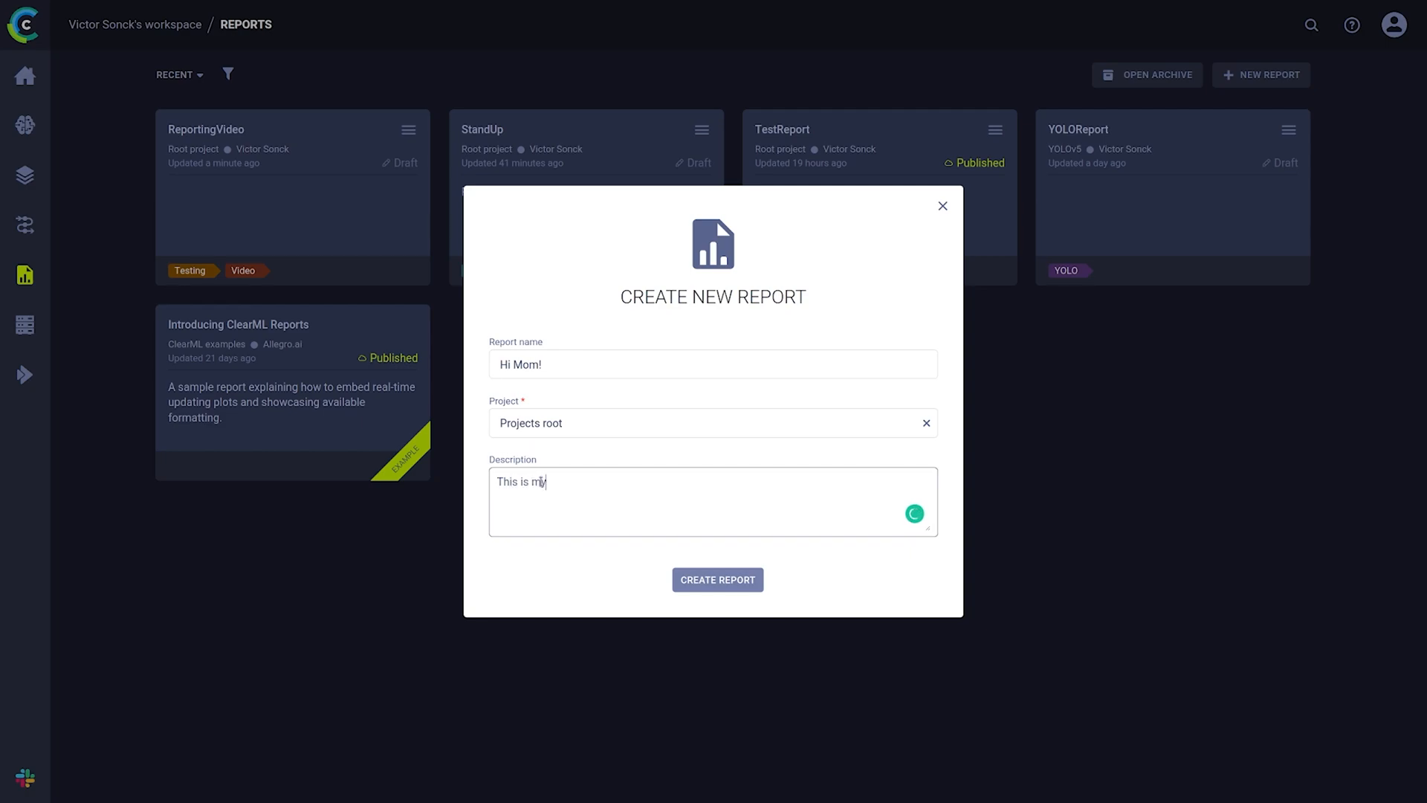
{"action": "type", "text": "new and cool report"}
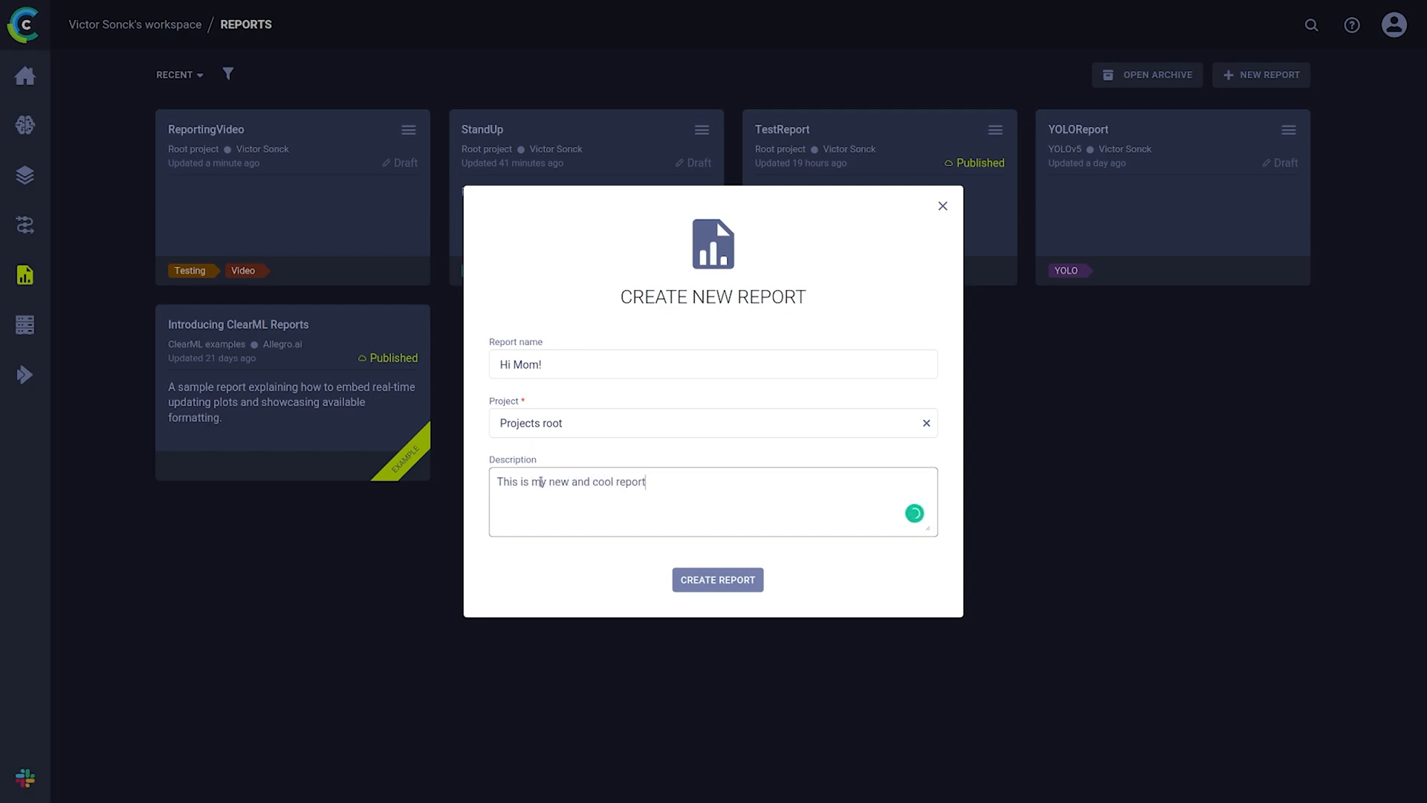
{"action": "left_click", "coordinate": [716, 579]}
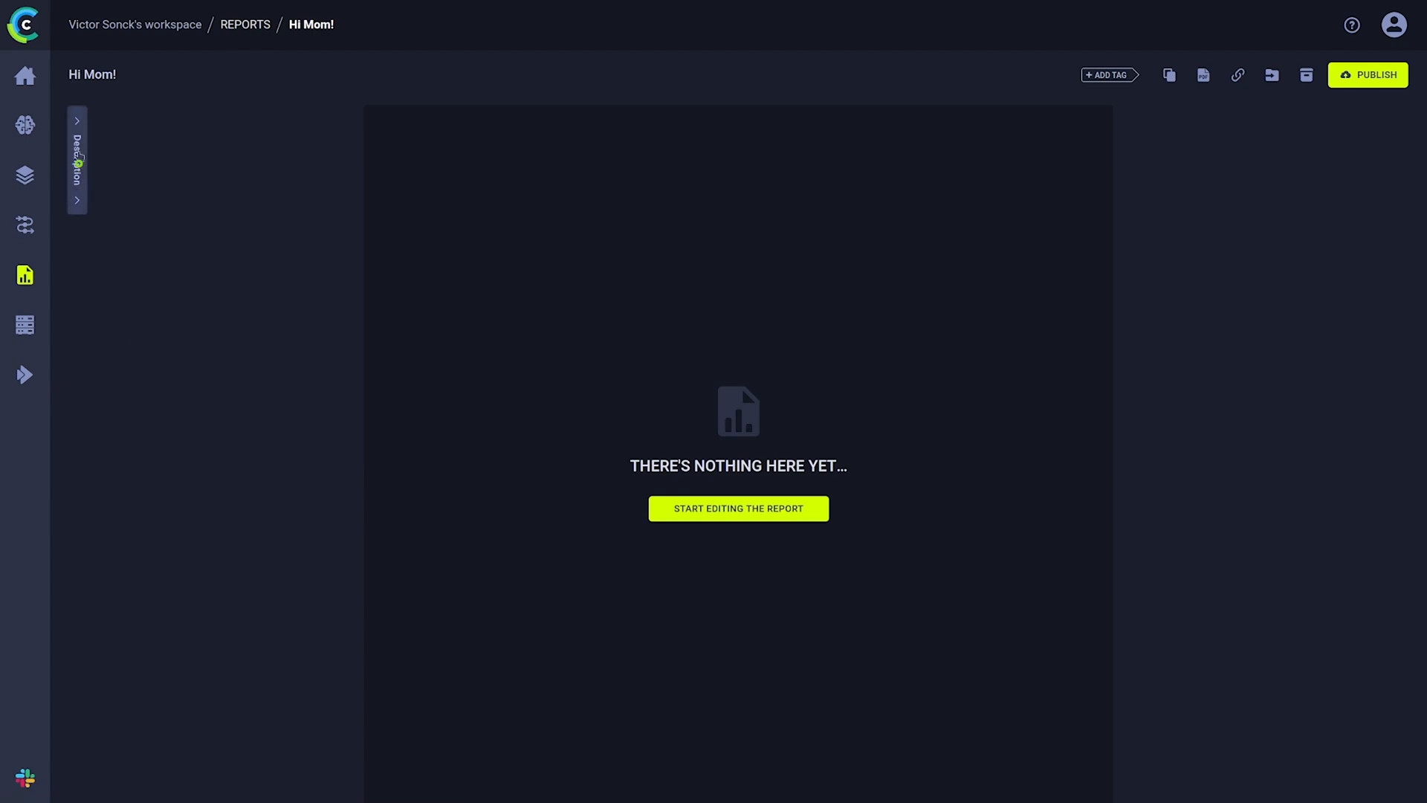
- Add a keywords list (Machine Learning, Pytorch) to the description, save it, and start editing
{"action": "type", "text": "This is my new and cool report"}
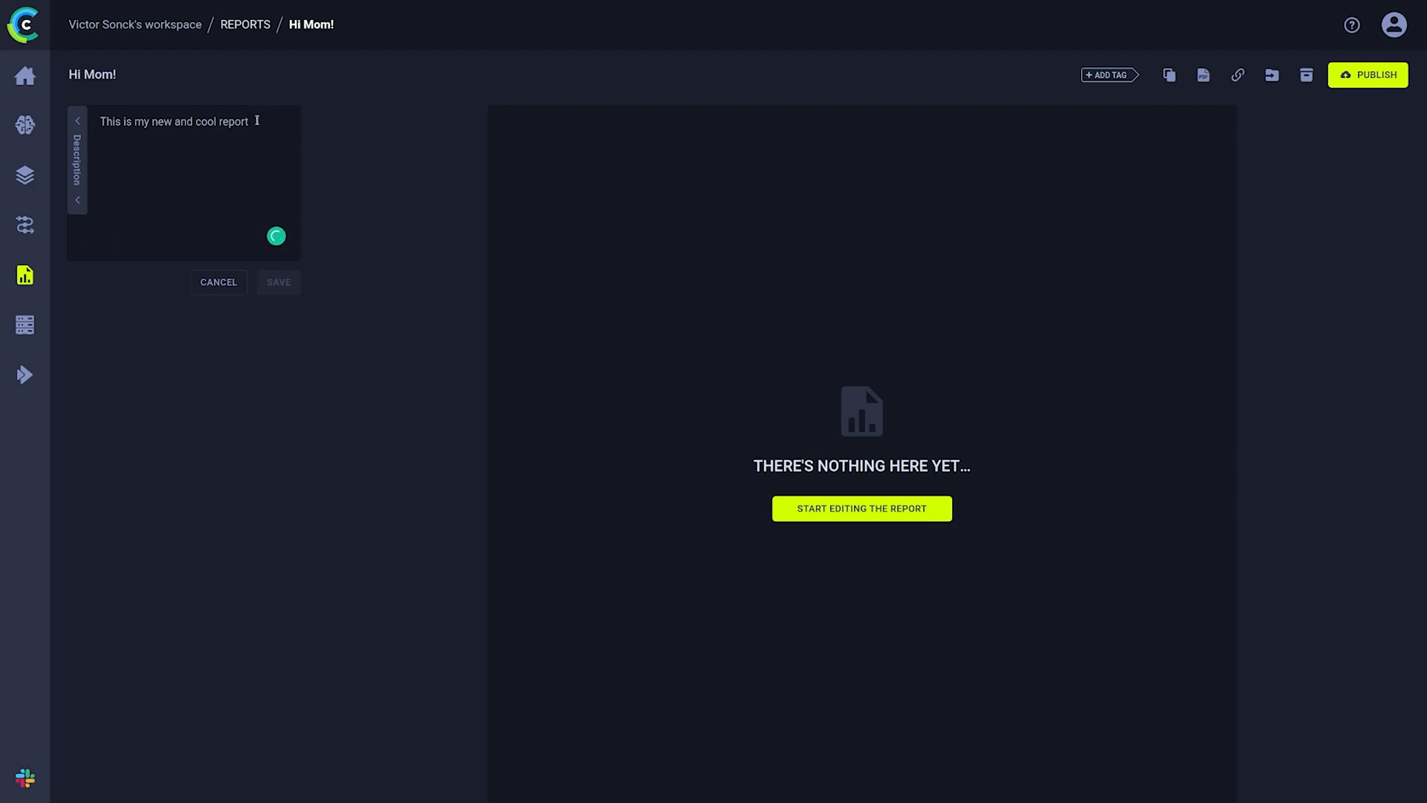
{"action": "type", "text": "And these are some"}
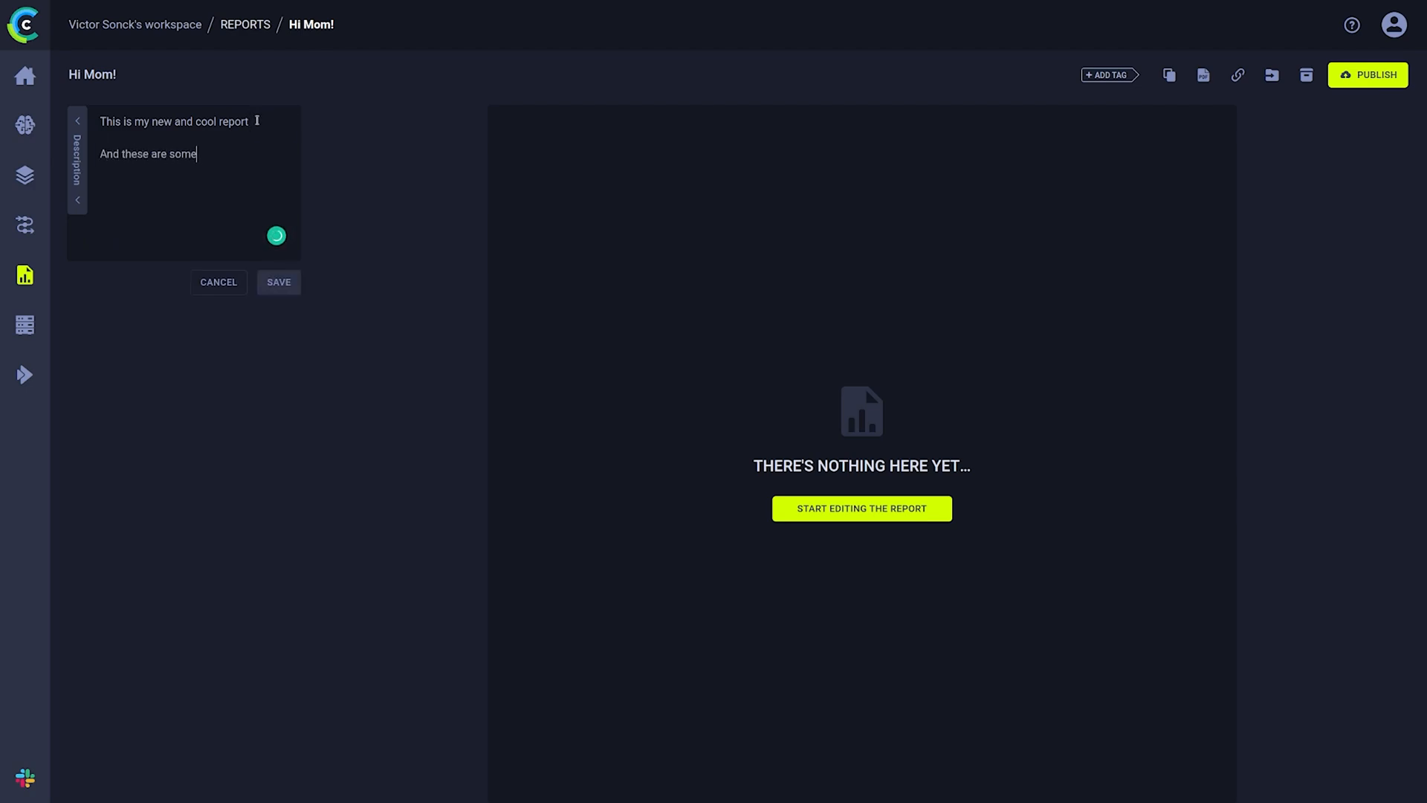
{"action": "type", "text": "keywords:"}
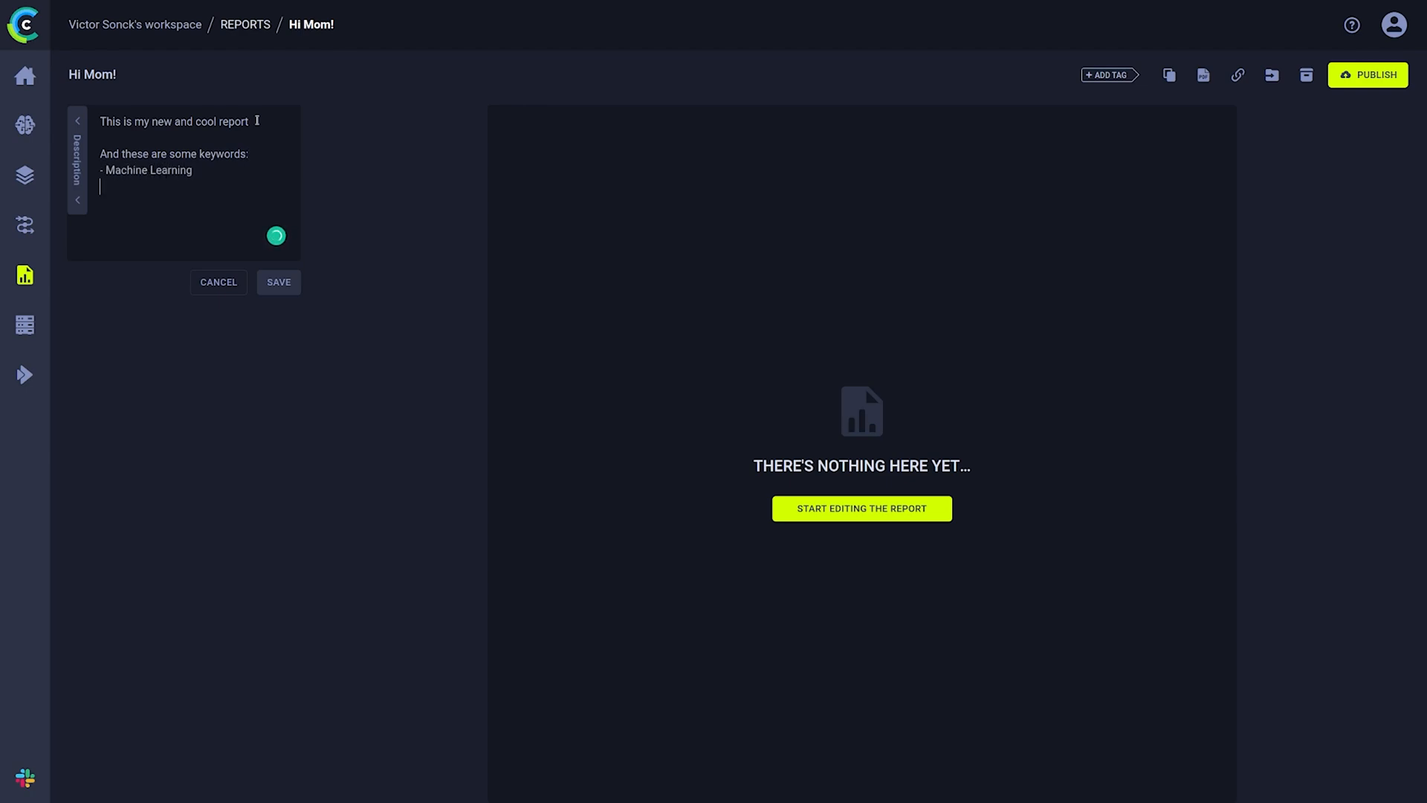
{"action": "type", "text": "- Pytorch"}
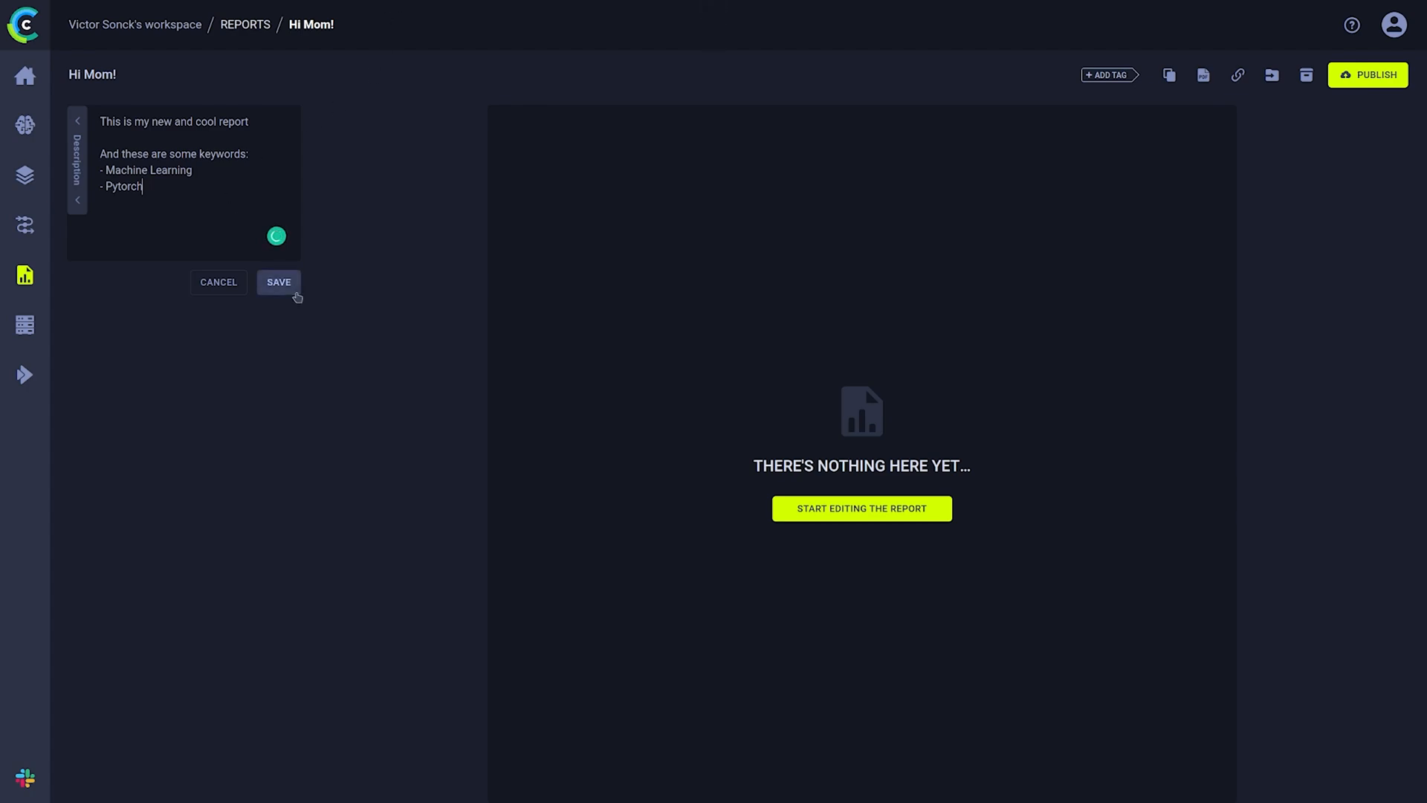
{"action": "left_click", "coordinate": [278, 281]}
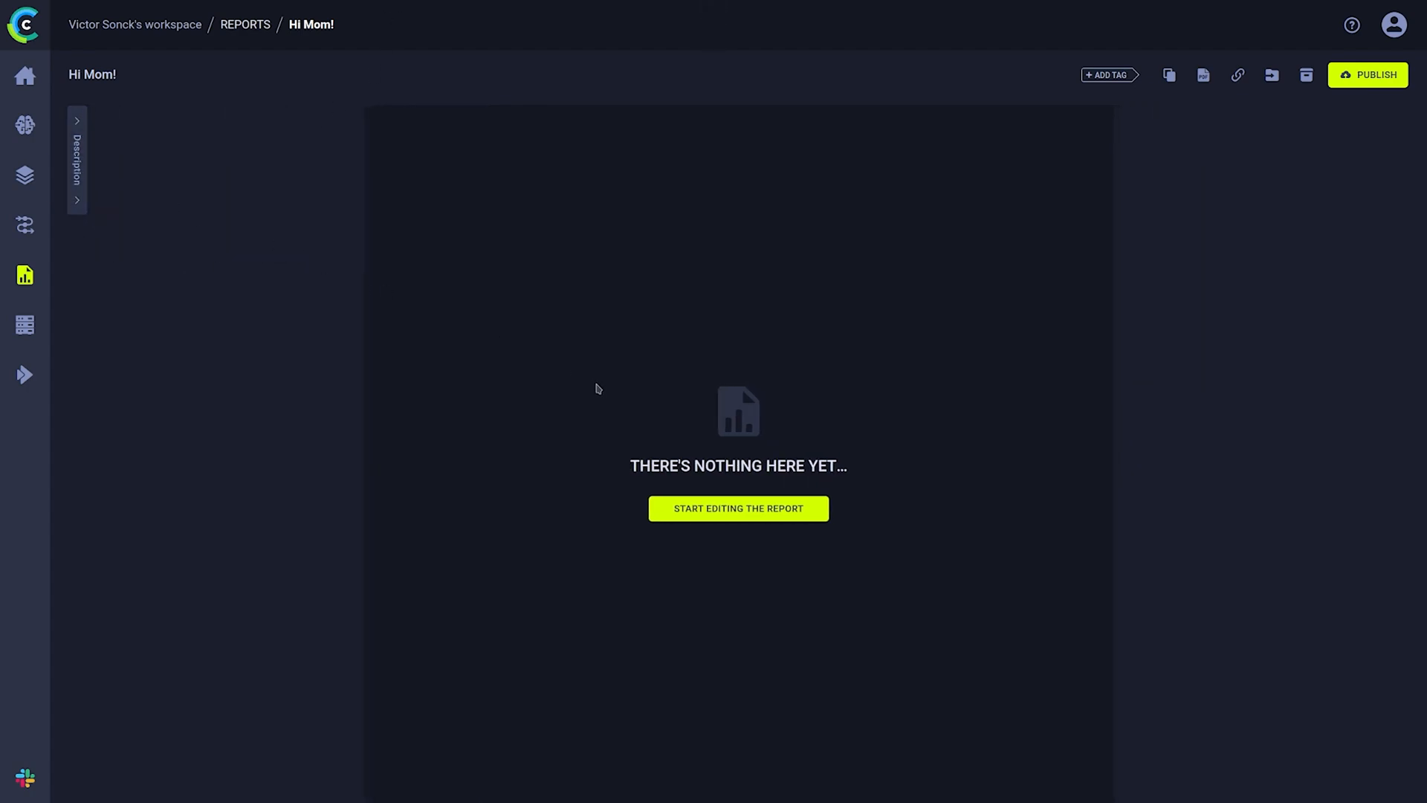
{"action": "left_click", "coordinate": [739, 508]}
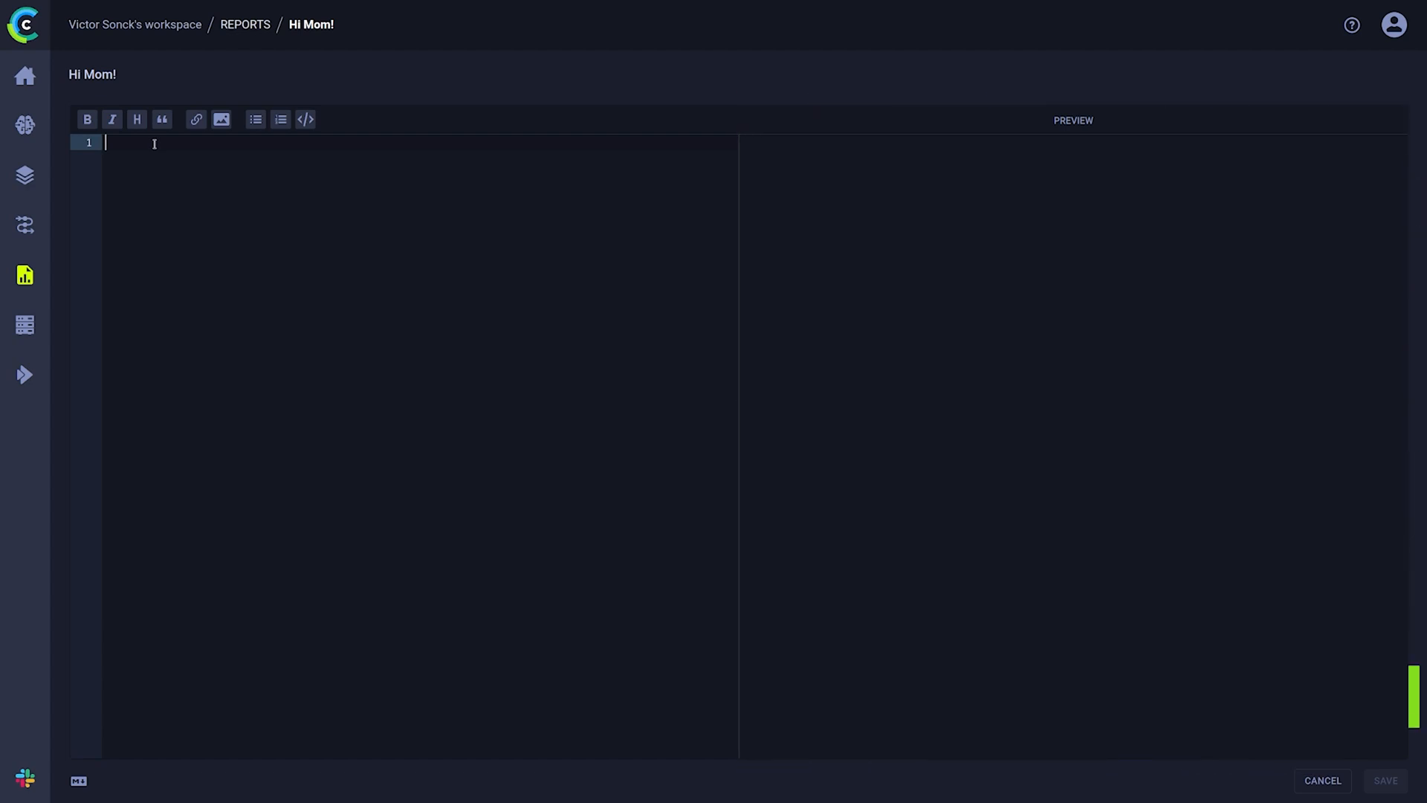
- Browse the markdown syntax cheat sheet and close it
{"action": "left_click", "coordinate": [79, 780]}
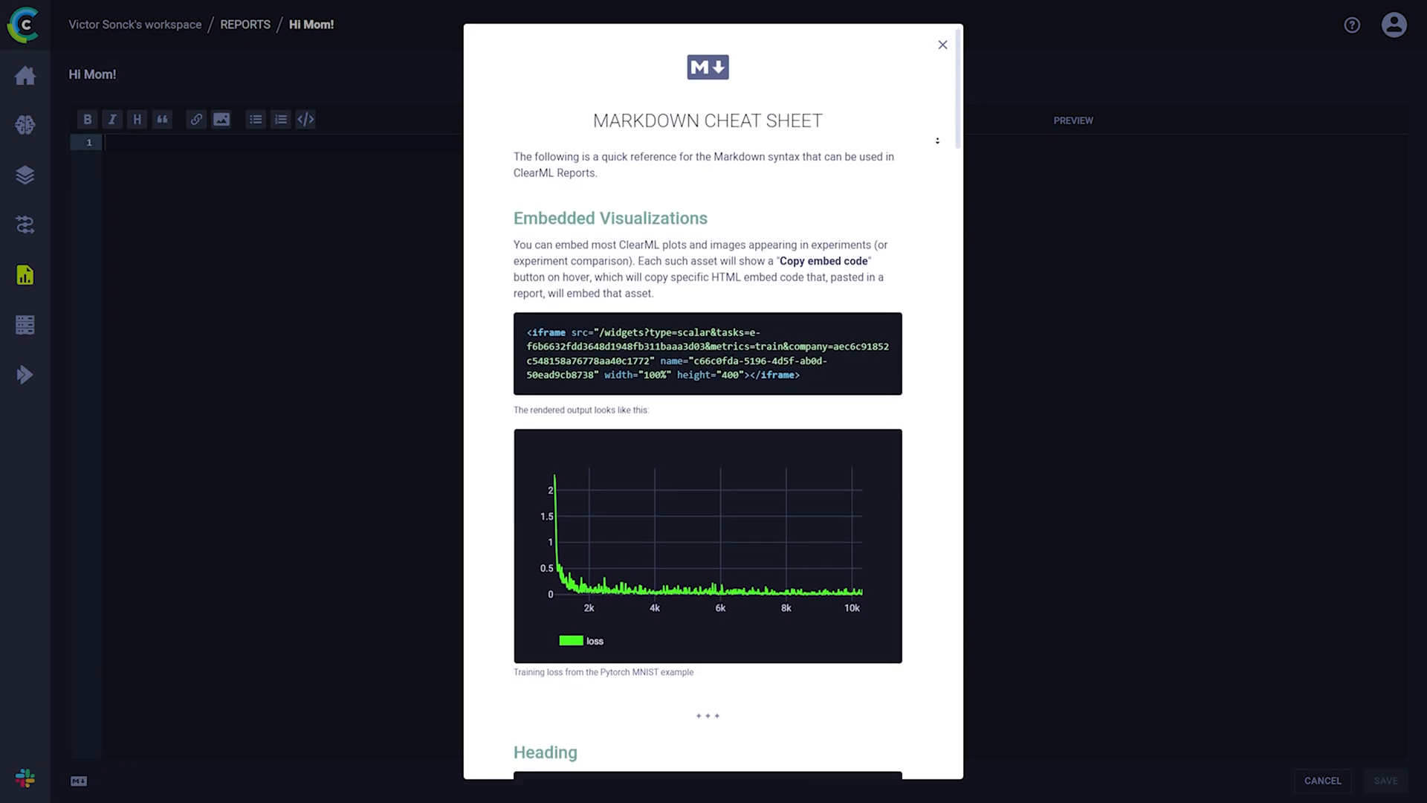
{"action": "scroll", "scroll_direction": "down", "scroll_amount": 3}
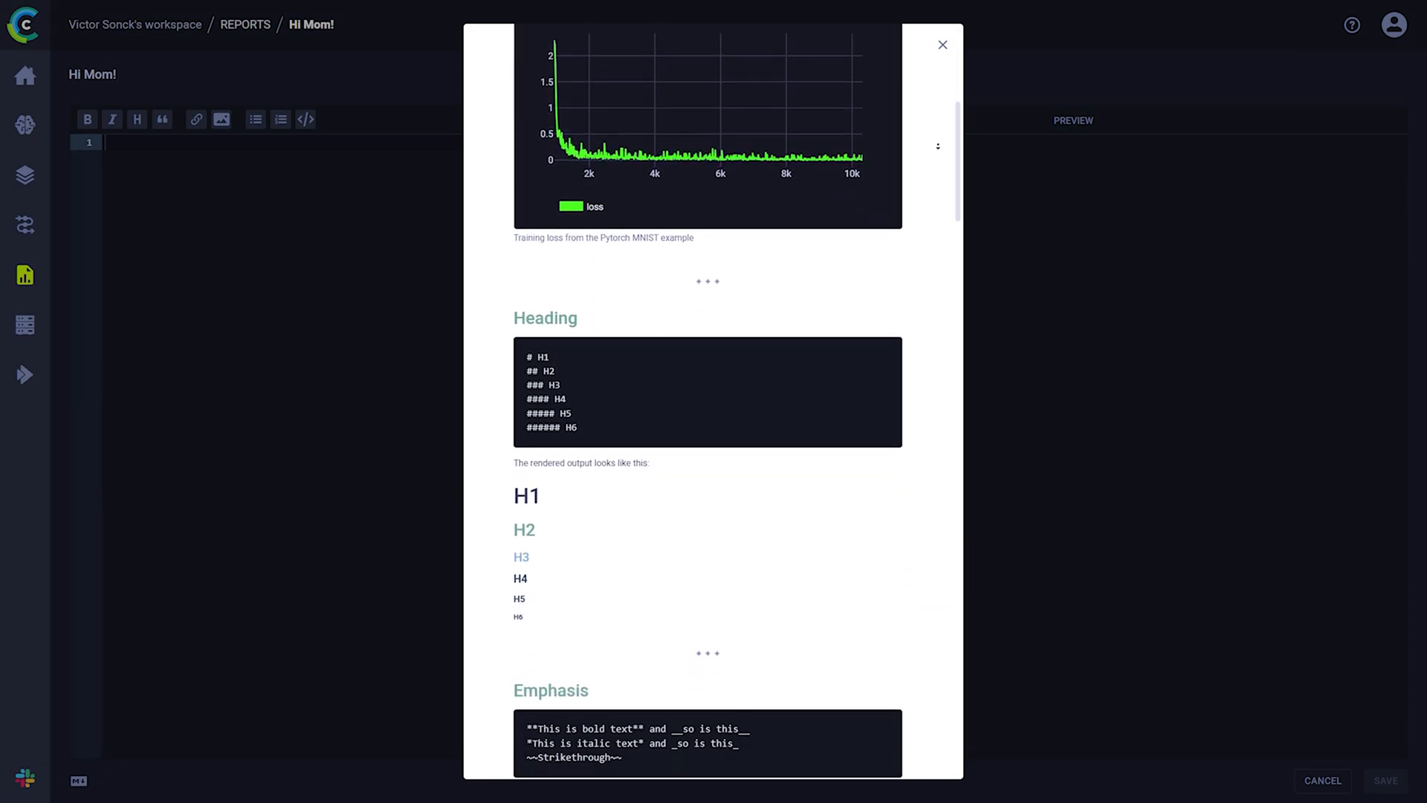
{"action": "scroll", "scroll_direction": "down", "scroll_amount": 3}
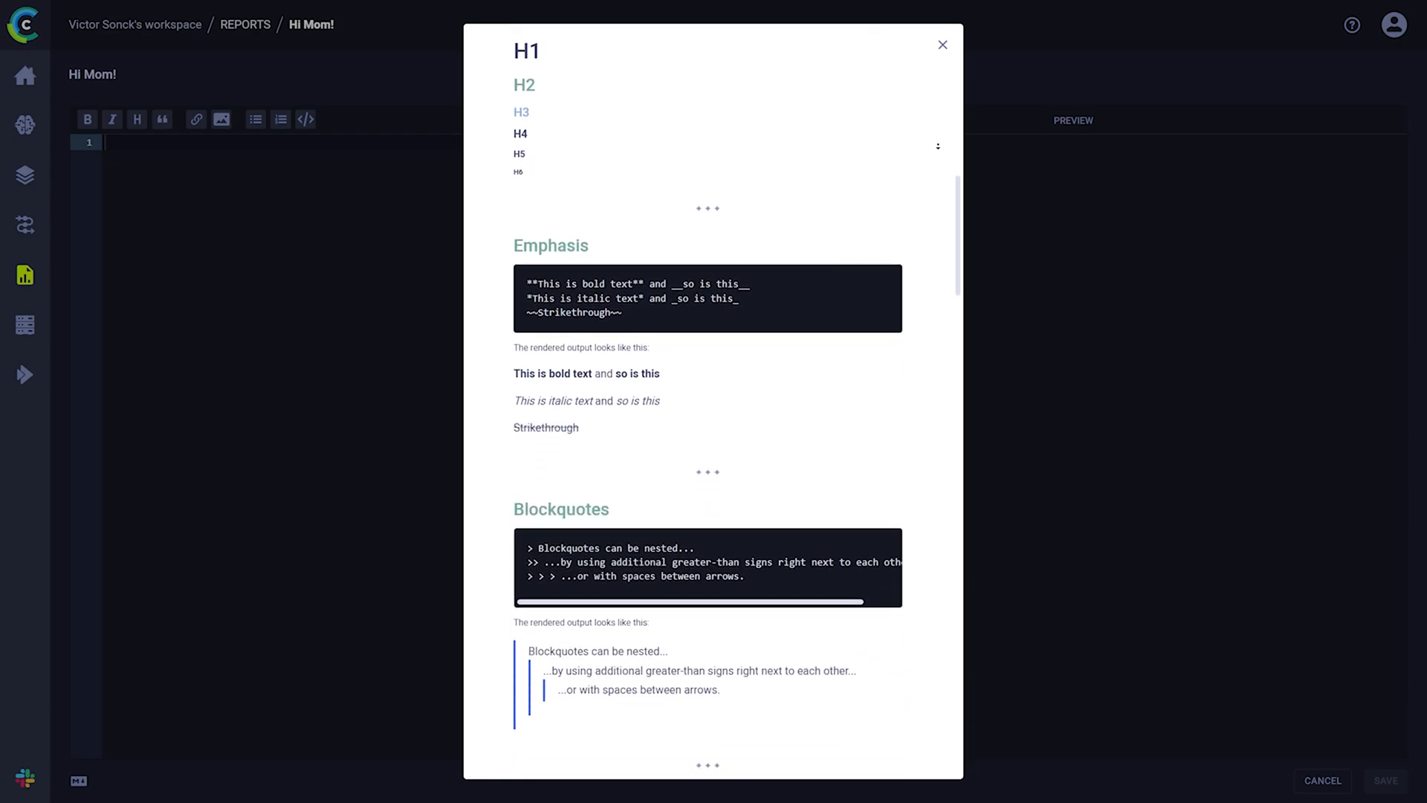
{"action": "left_click", "coordinate": [943, 45]}
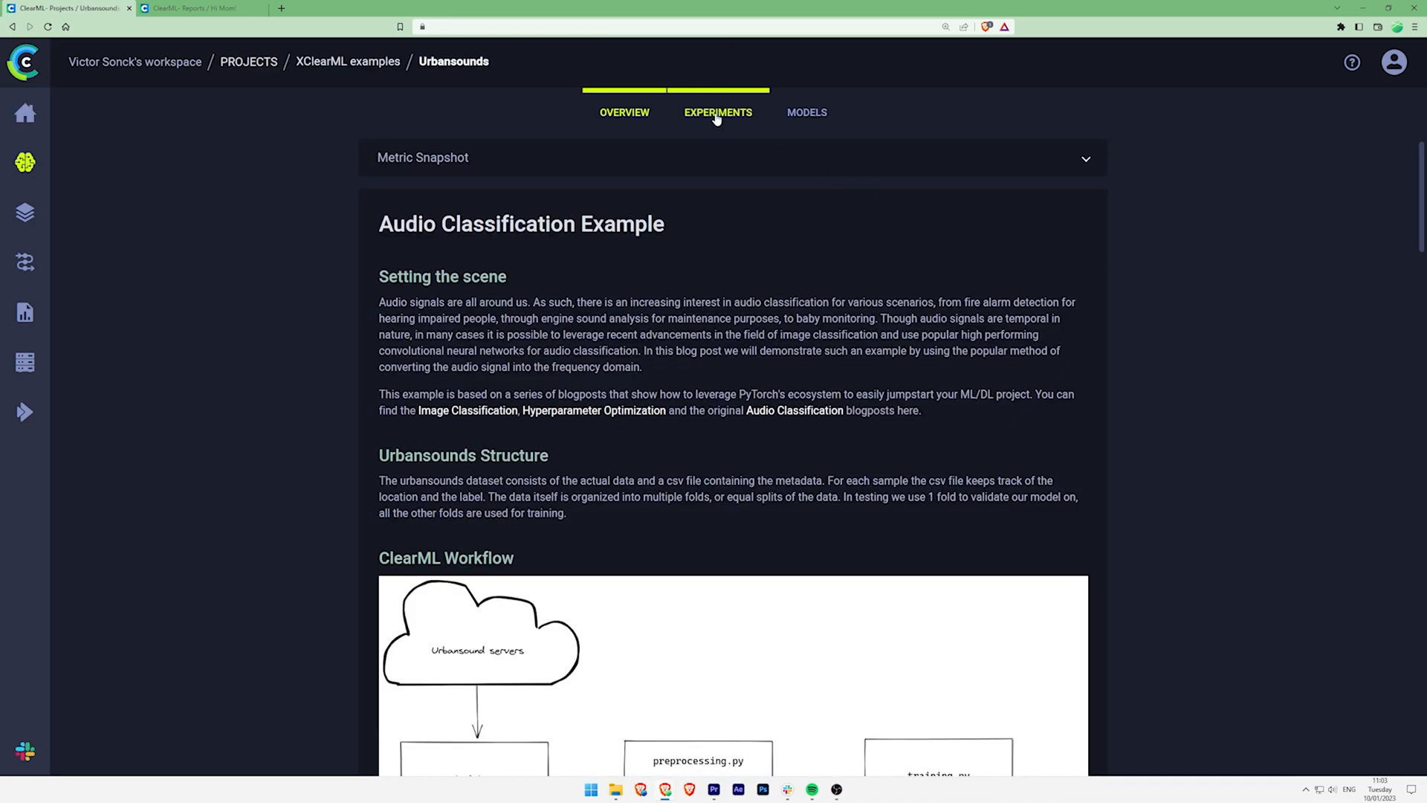
- Copy the f1_score plot's embed code from the Urbansounds experiment's Scalars
{"action": "left_click", "coordinate": [717, 112]}
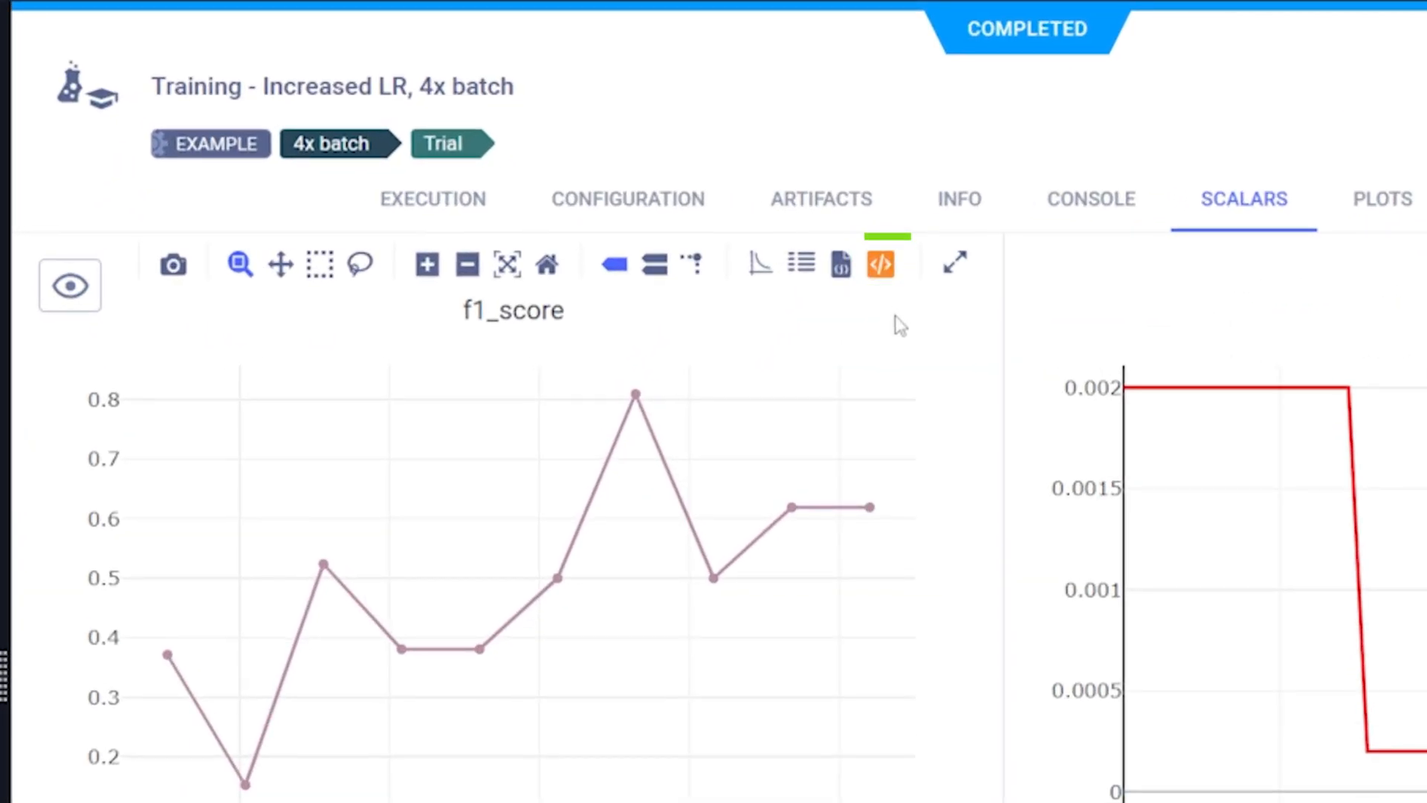
{"action": "left_click", "coordinate": [878, 265]}
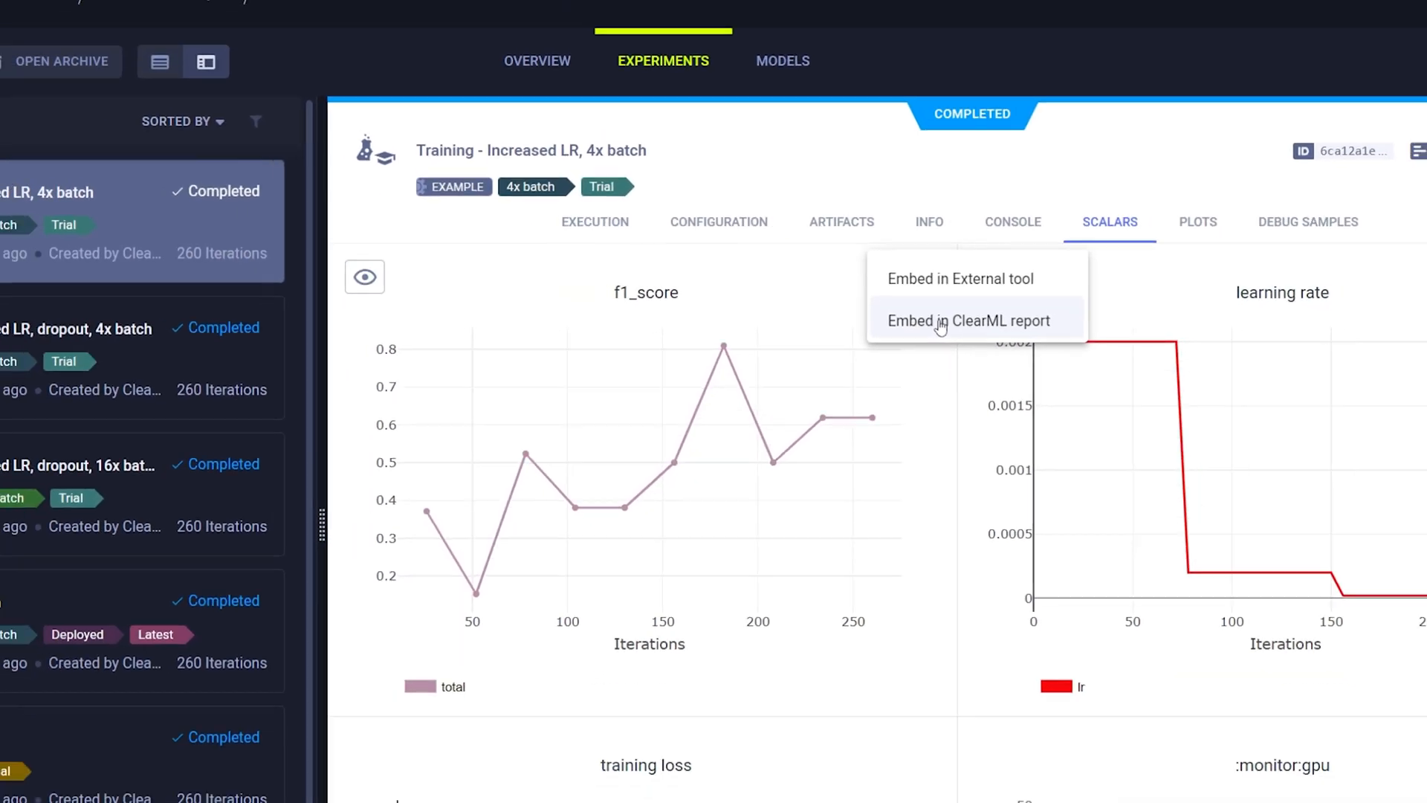
{"action": "left_click", "coordinate": [968, 321]}
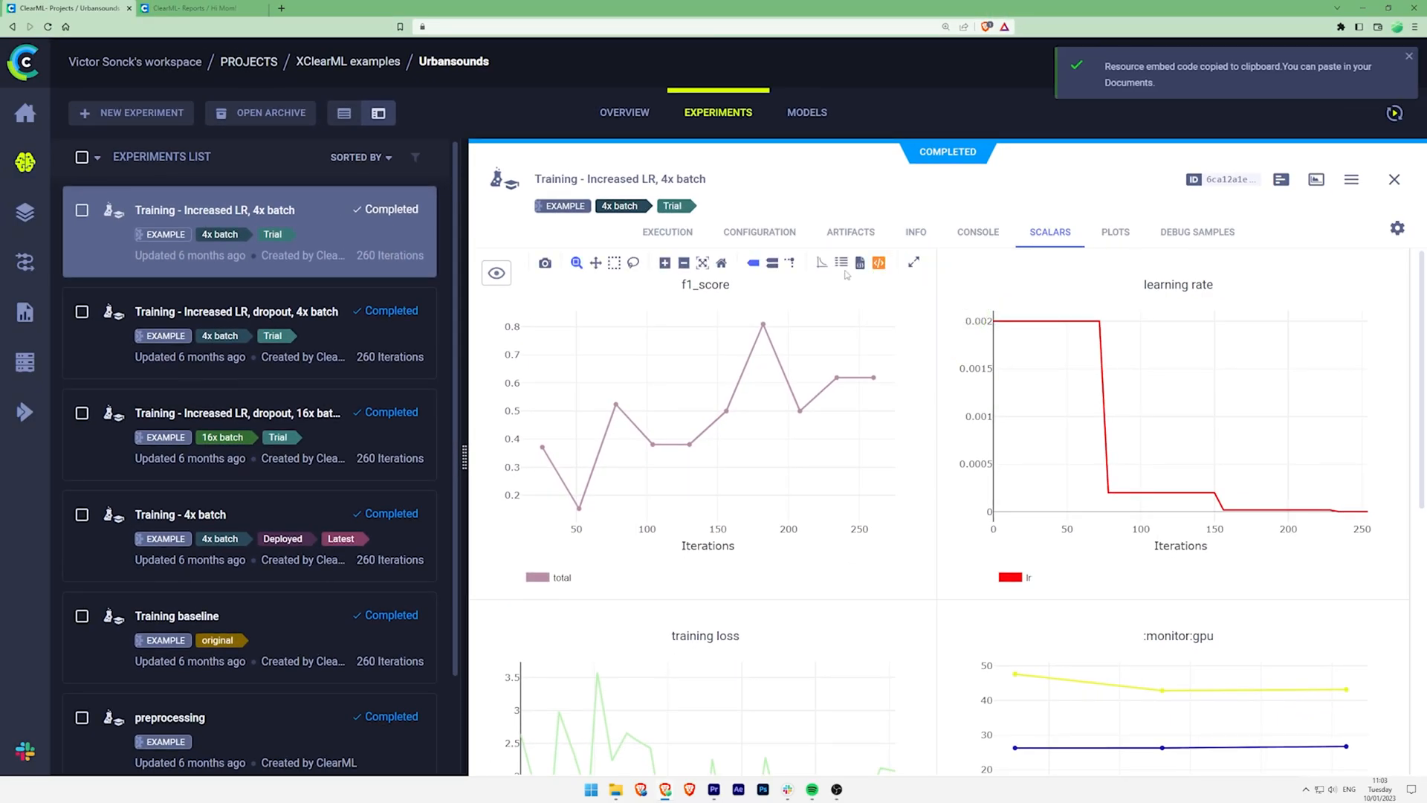
- Paste the f1_score embed under a Plot heading in the Hi Mom! report and return to the experiment
{"action": "left_click", "coordinate": [192, 9]}
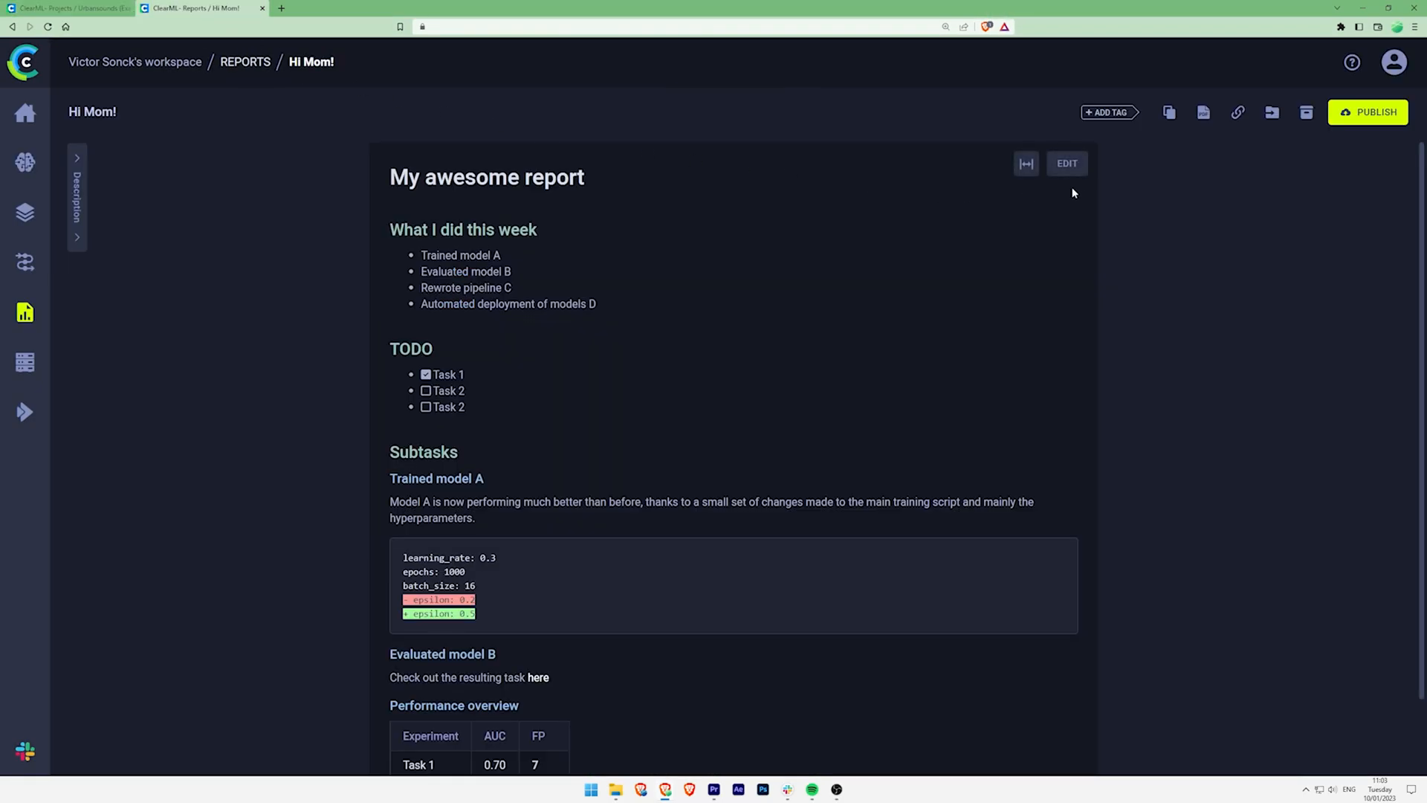
{"action": "left_click", "coordinate": [1065, 163]}
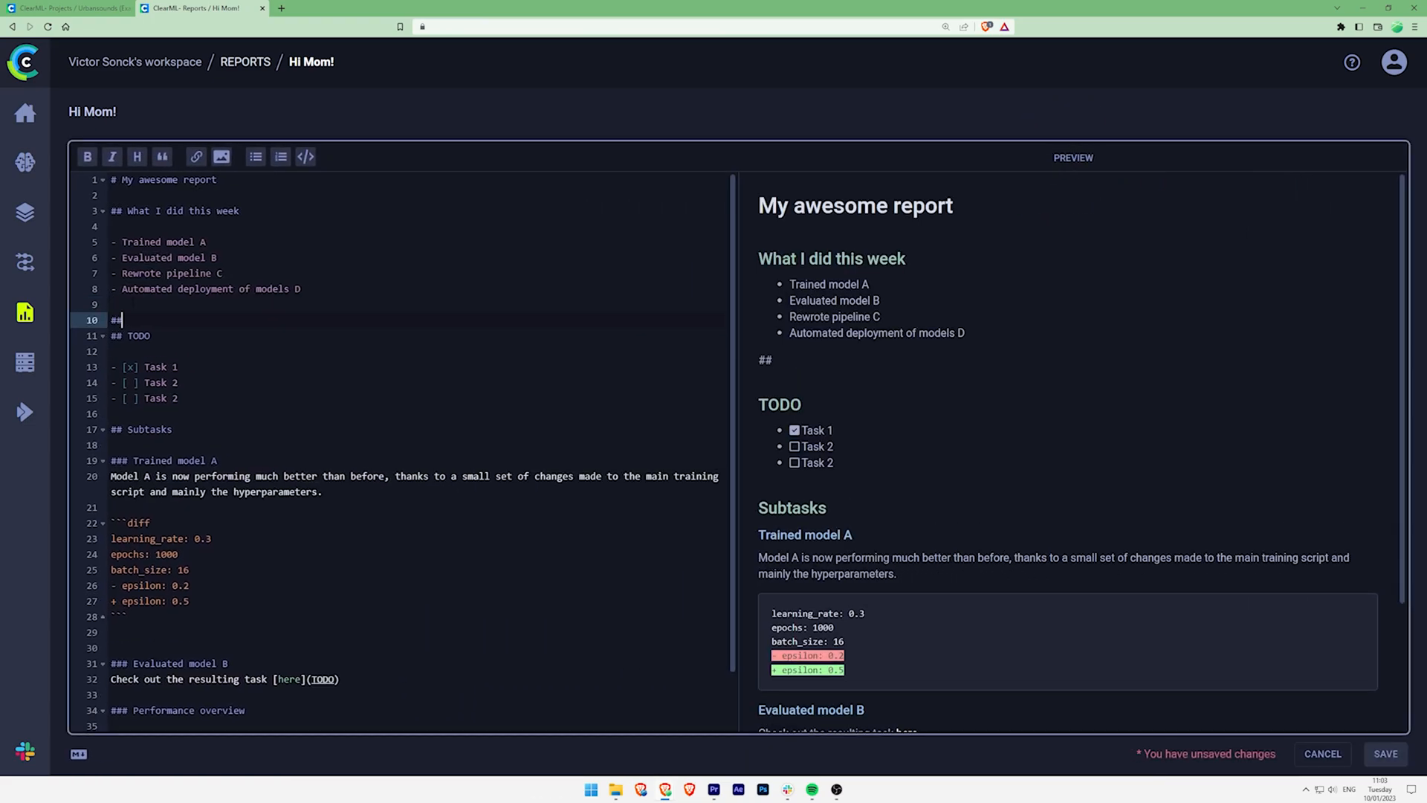
{"action": "left_click", "coordinate": [1384, 754]}
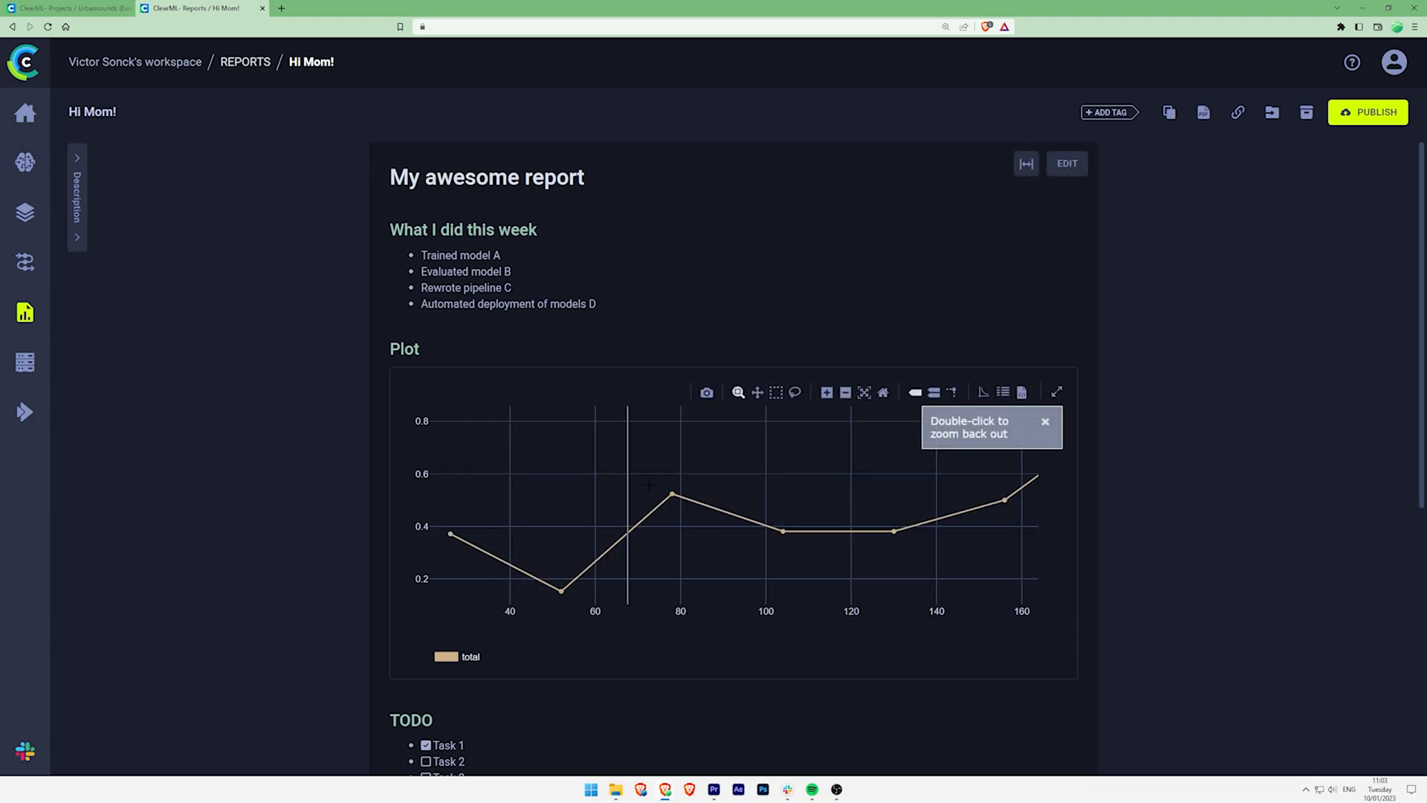
{"action": "left_click", "coordinate": [68, 9]}
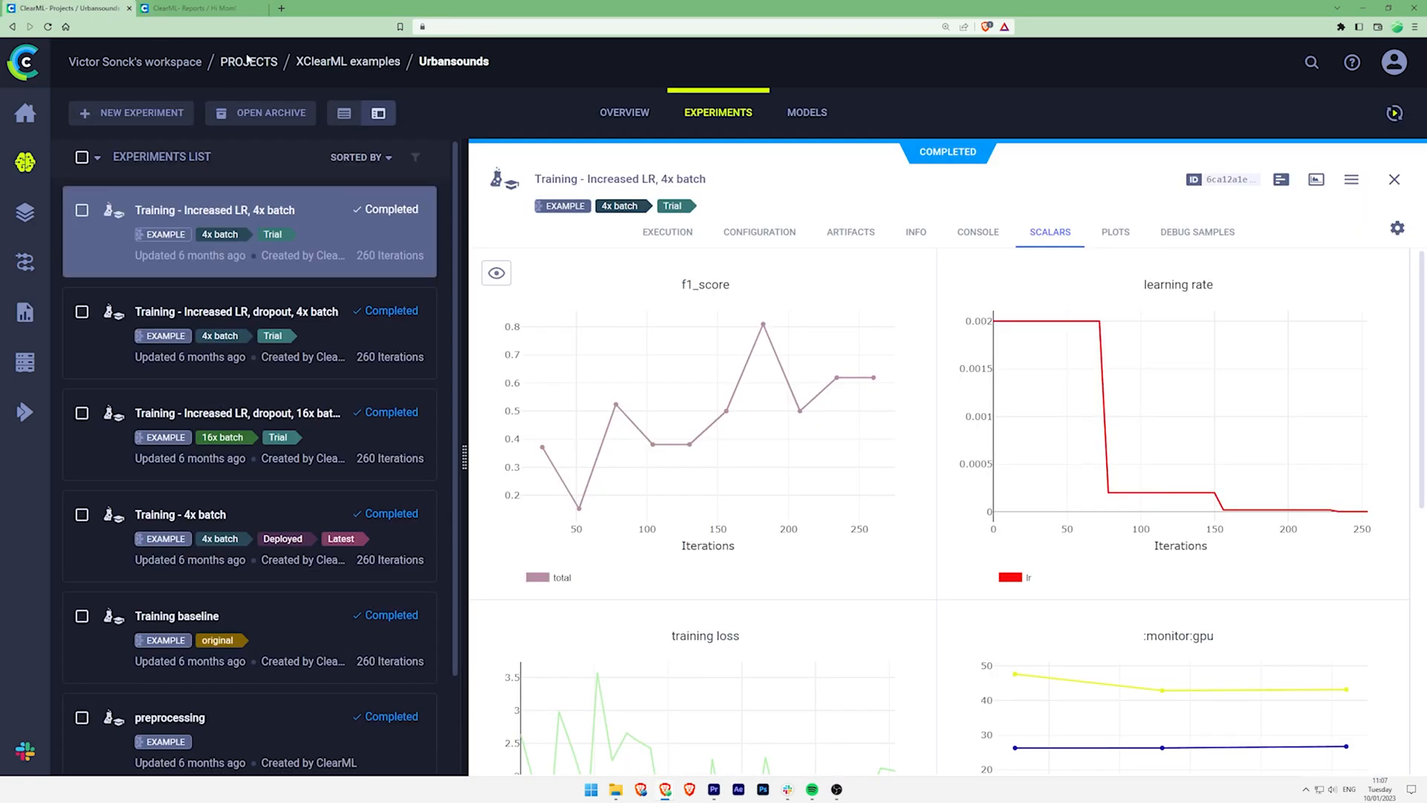
- Add a Debug Sample heading above the Plot and copy the dog_bark sample's embed code from Compare Experiments
{"action": "left_click", "coordinate": [196, 9]}
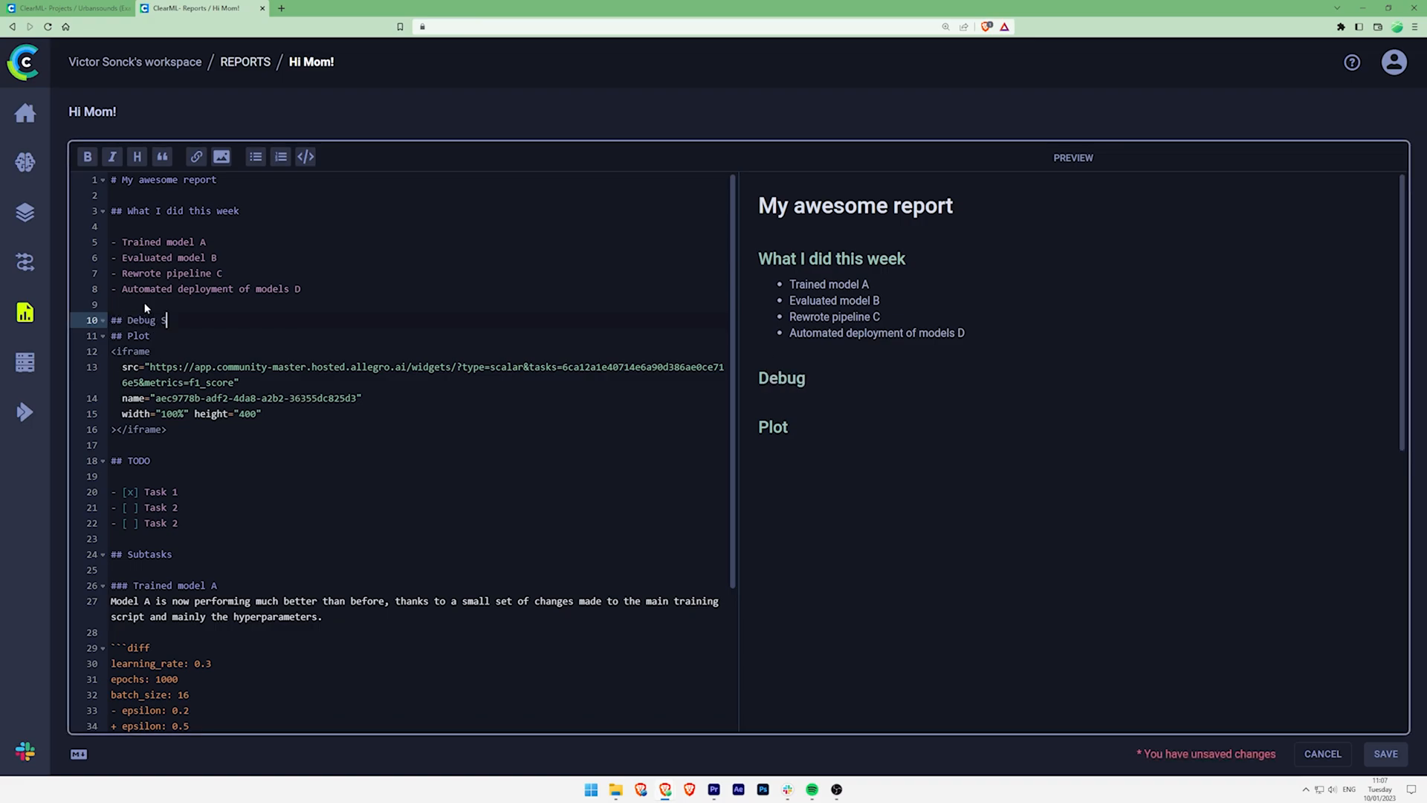
{"action": "left_click", "coordinate": [1384, 753]}
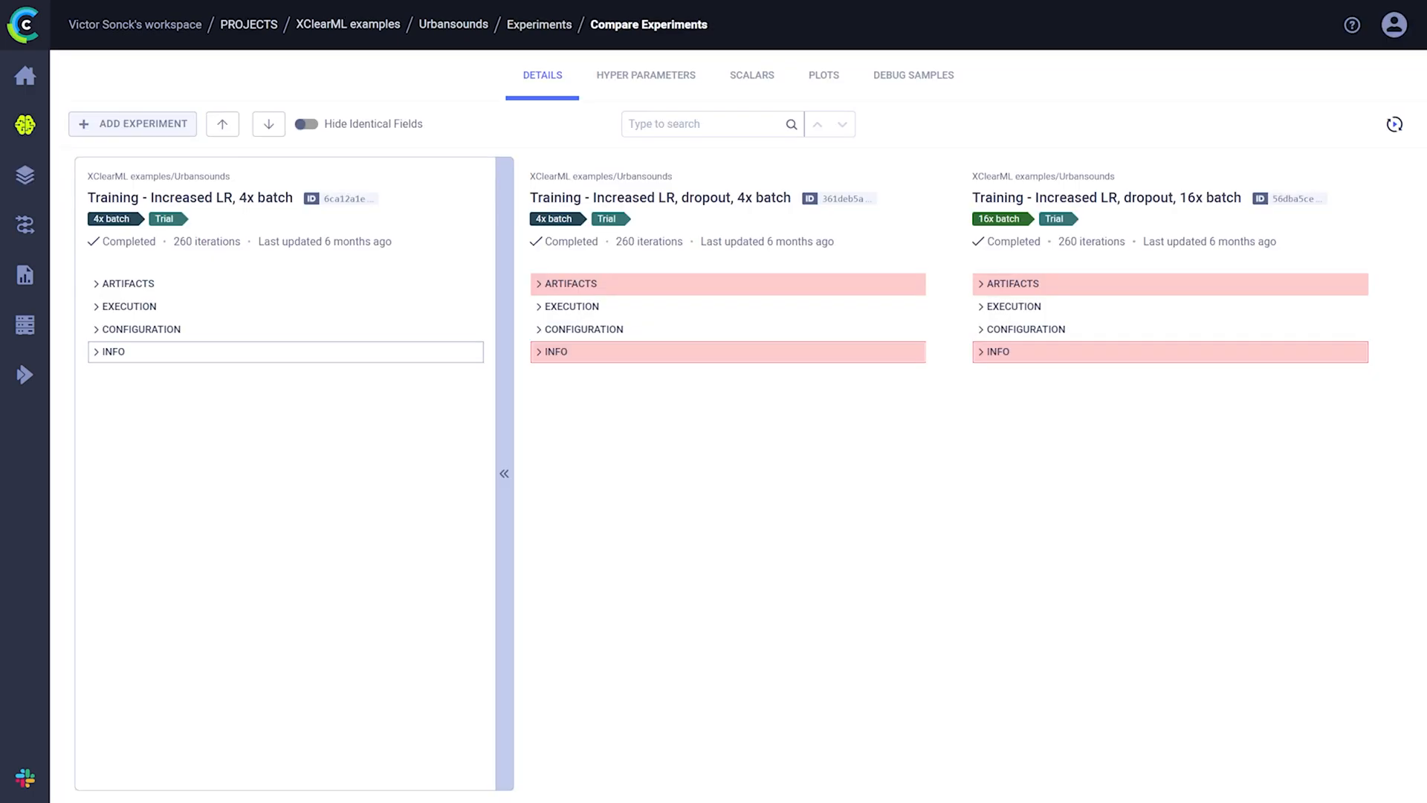
{"action": "left_click", "coordinate": [752, 75]}
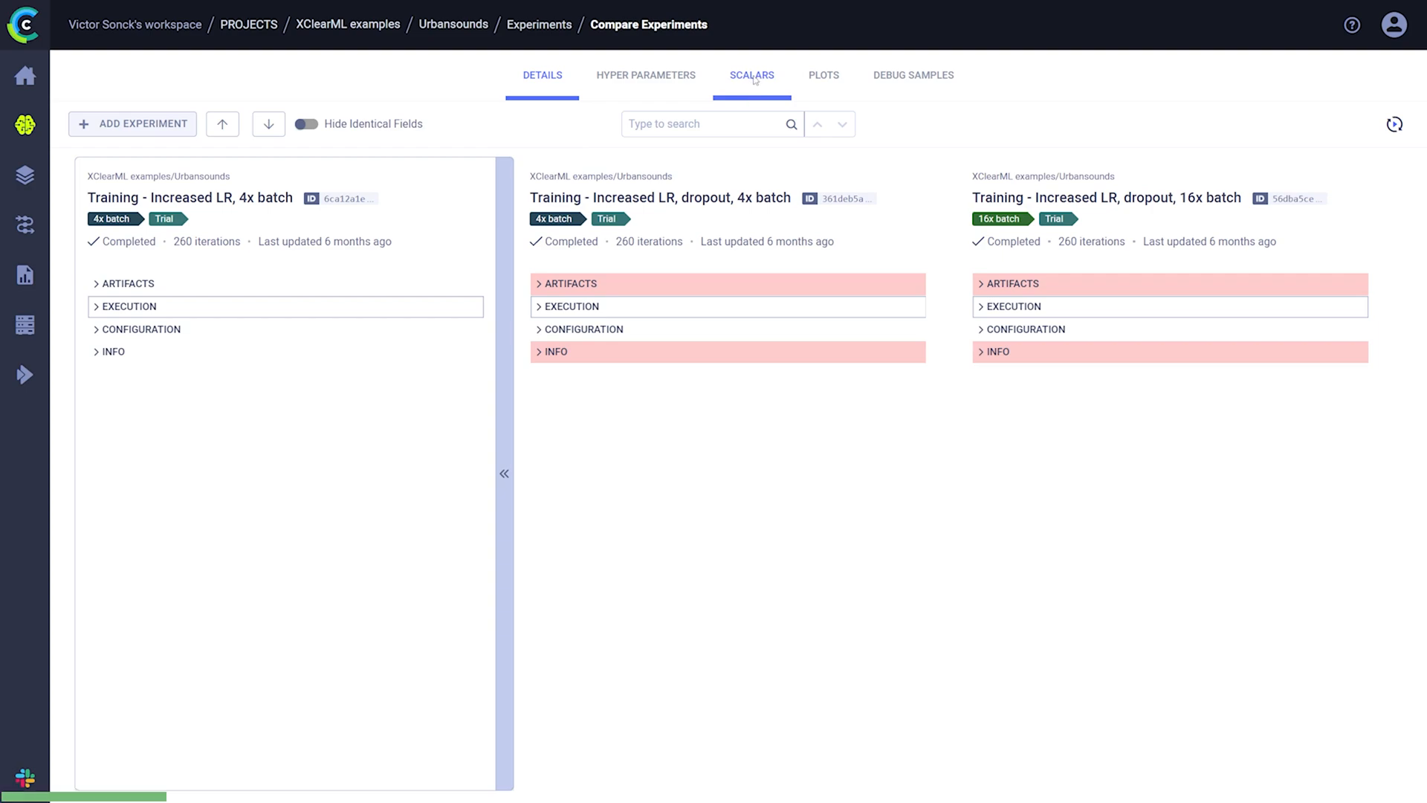
{"action": "left_click", "coordinate": [752, 75]}
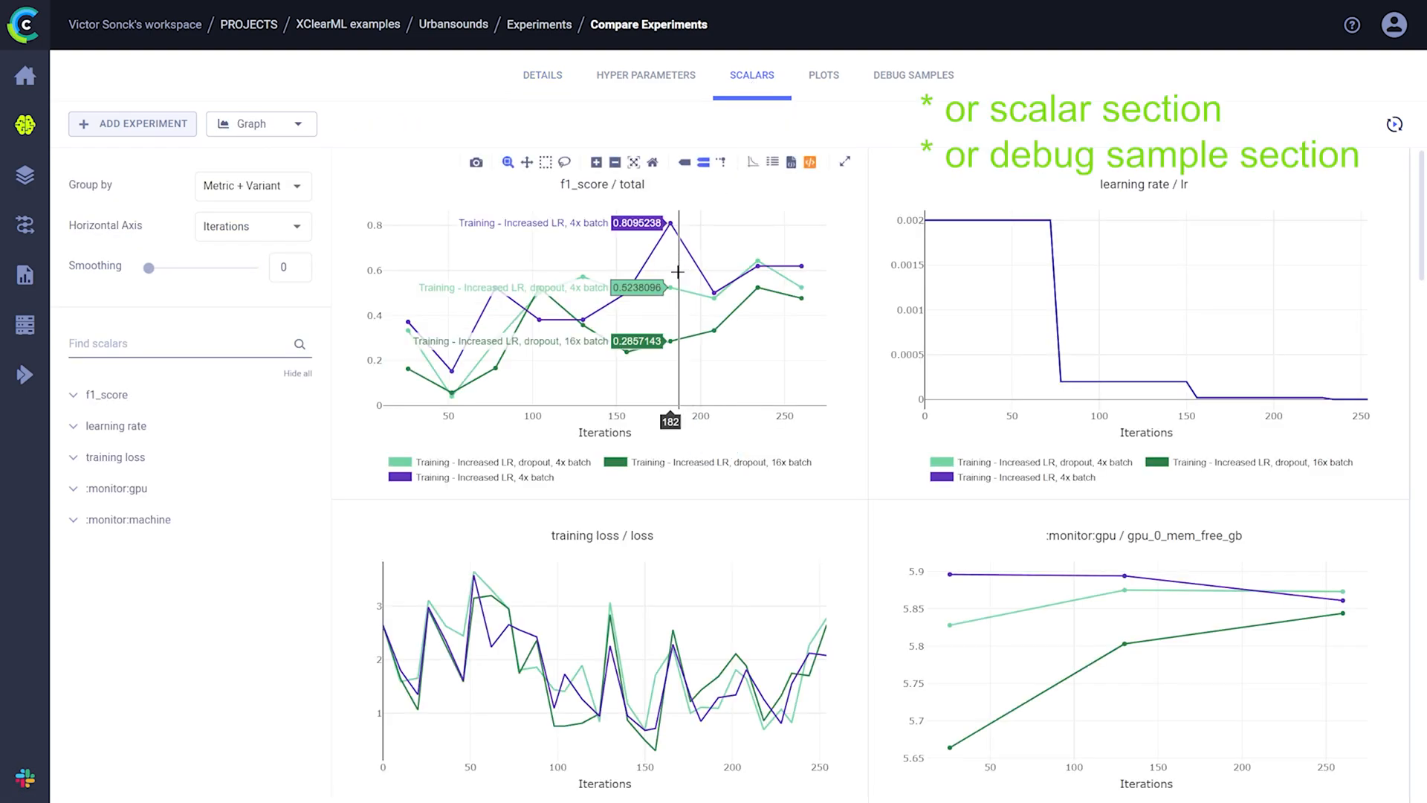
{"action": "left_click", "coordinate": [809, 162]}
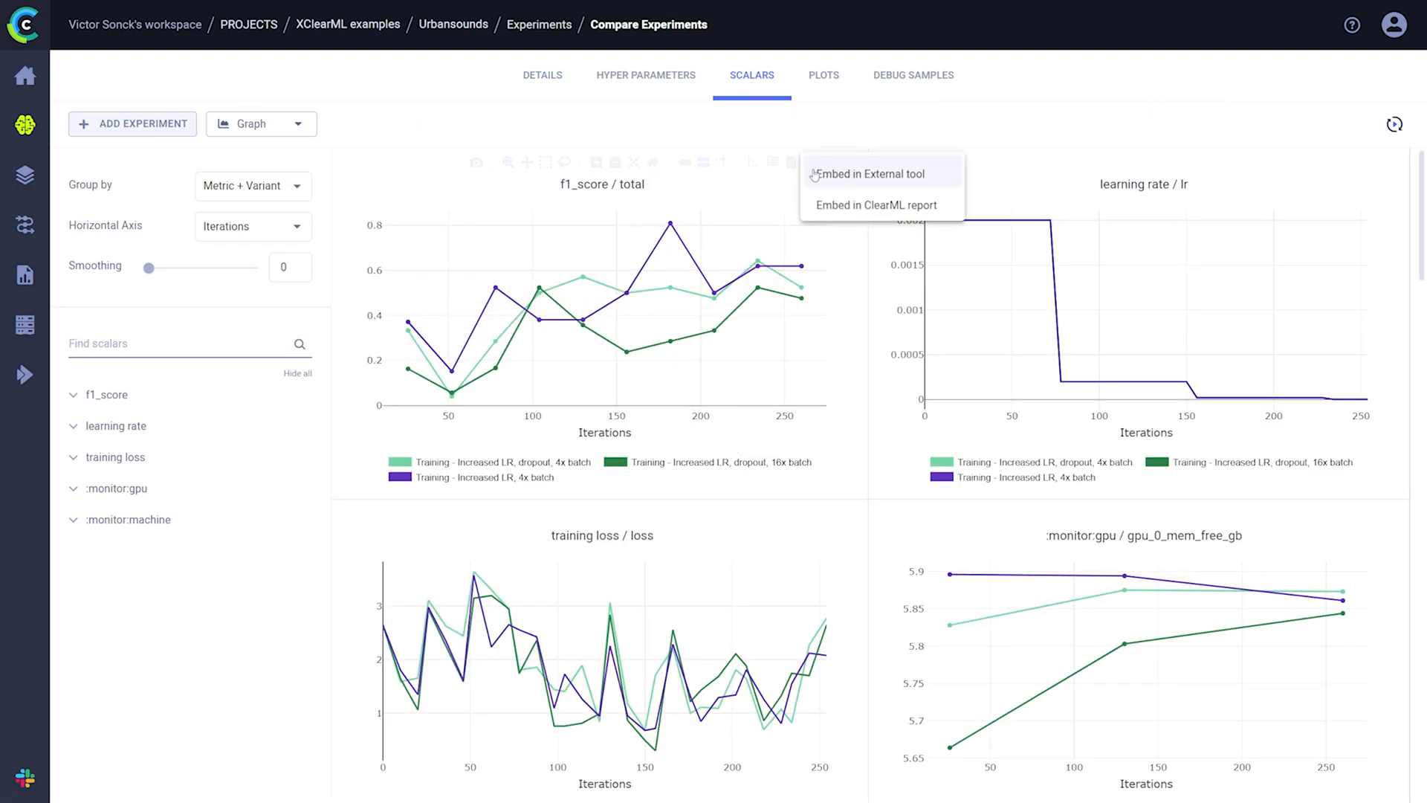
{"action": "left_click", "coordinate": [876, 205]}
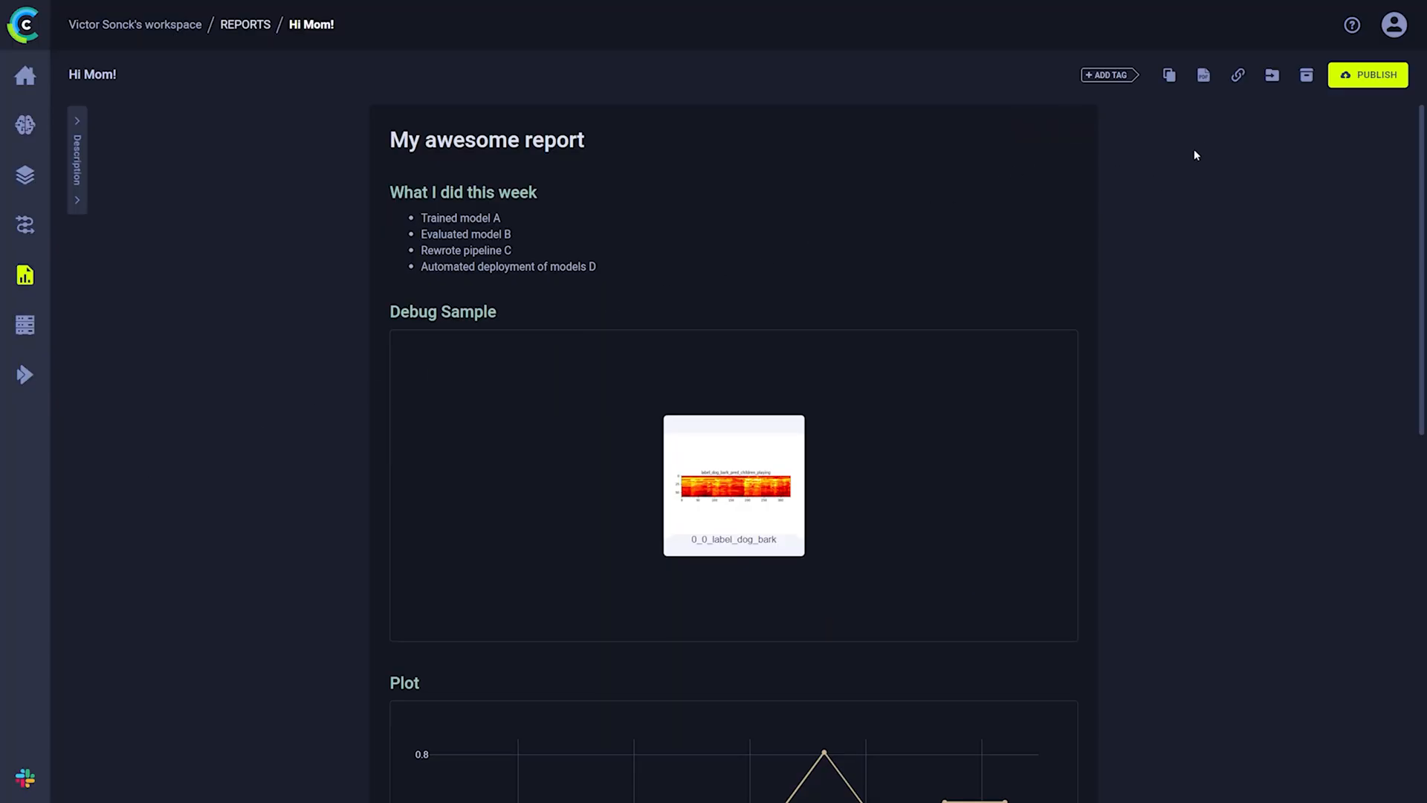
- Copy the Hi Mom! report link, publish it, and copy the plotly reporting iris plot's embed code for Notion
{"action": "left_click", "coordinate": [1238, 74]}
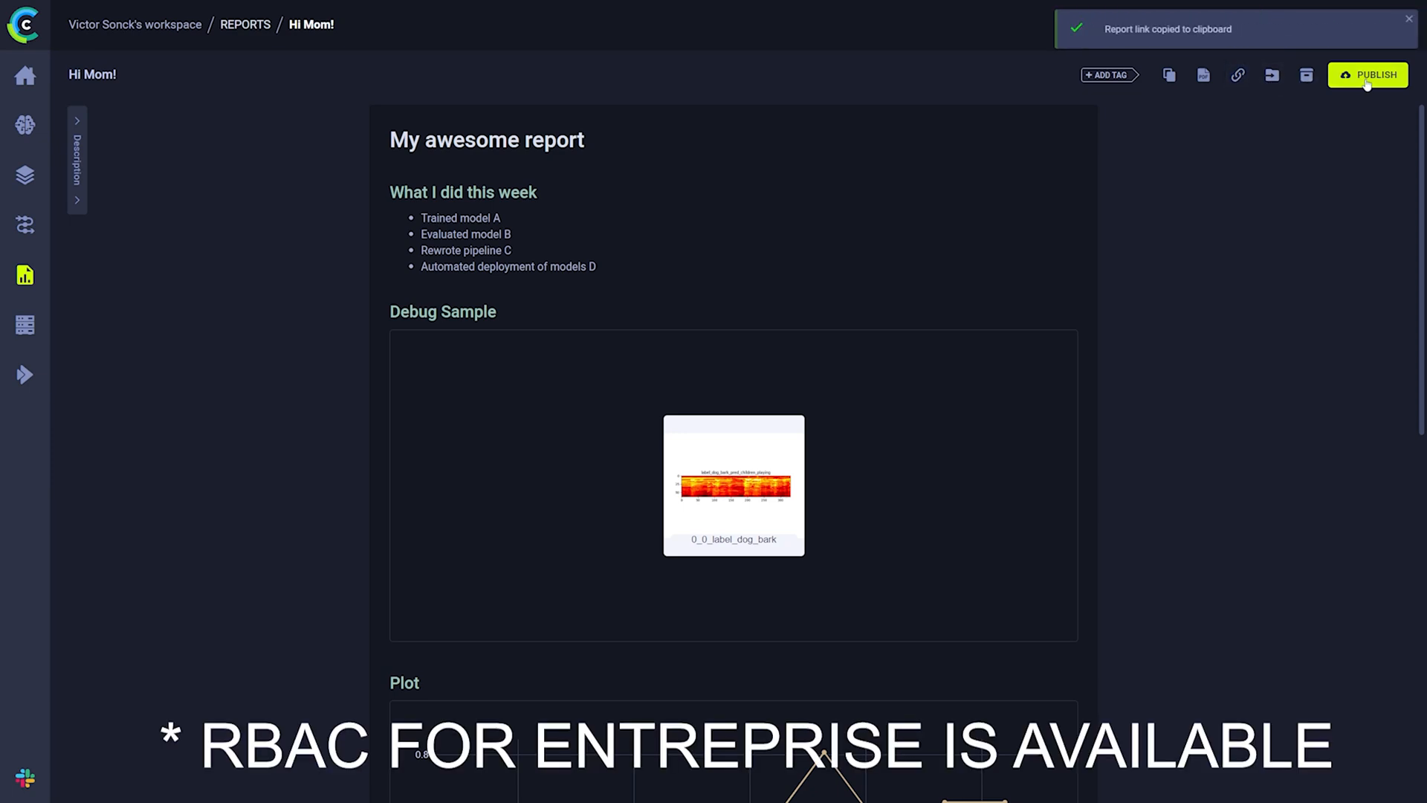
{"action": "left_click", "coordinate": [1368, 74]}
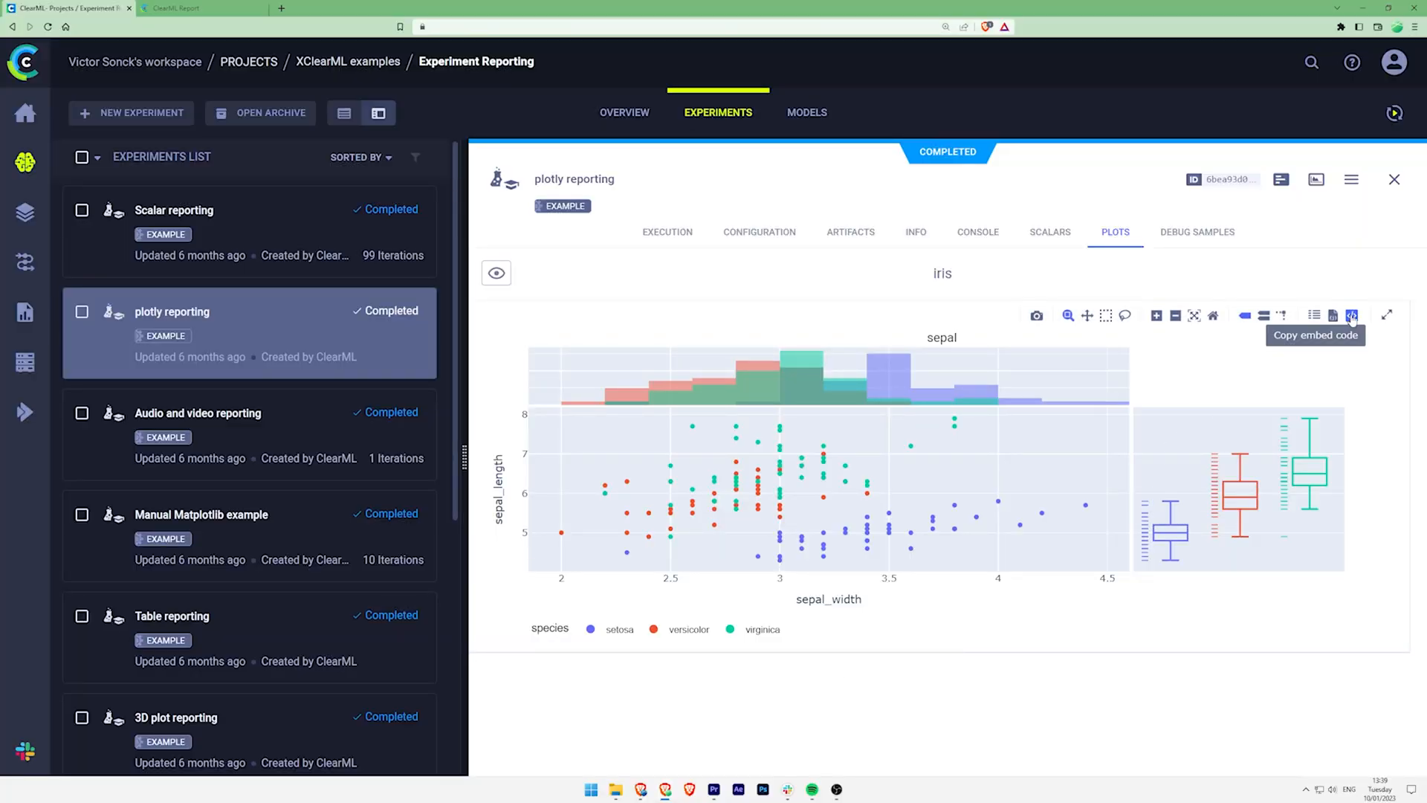
{"action": "left_click", "coordinate": [1351, 315]}
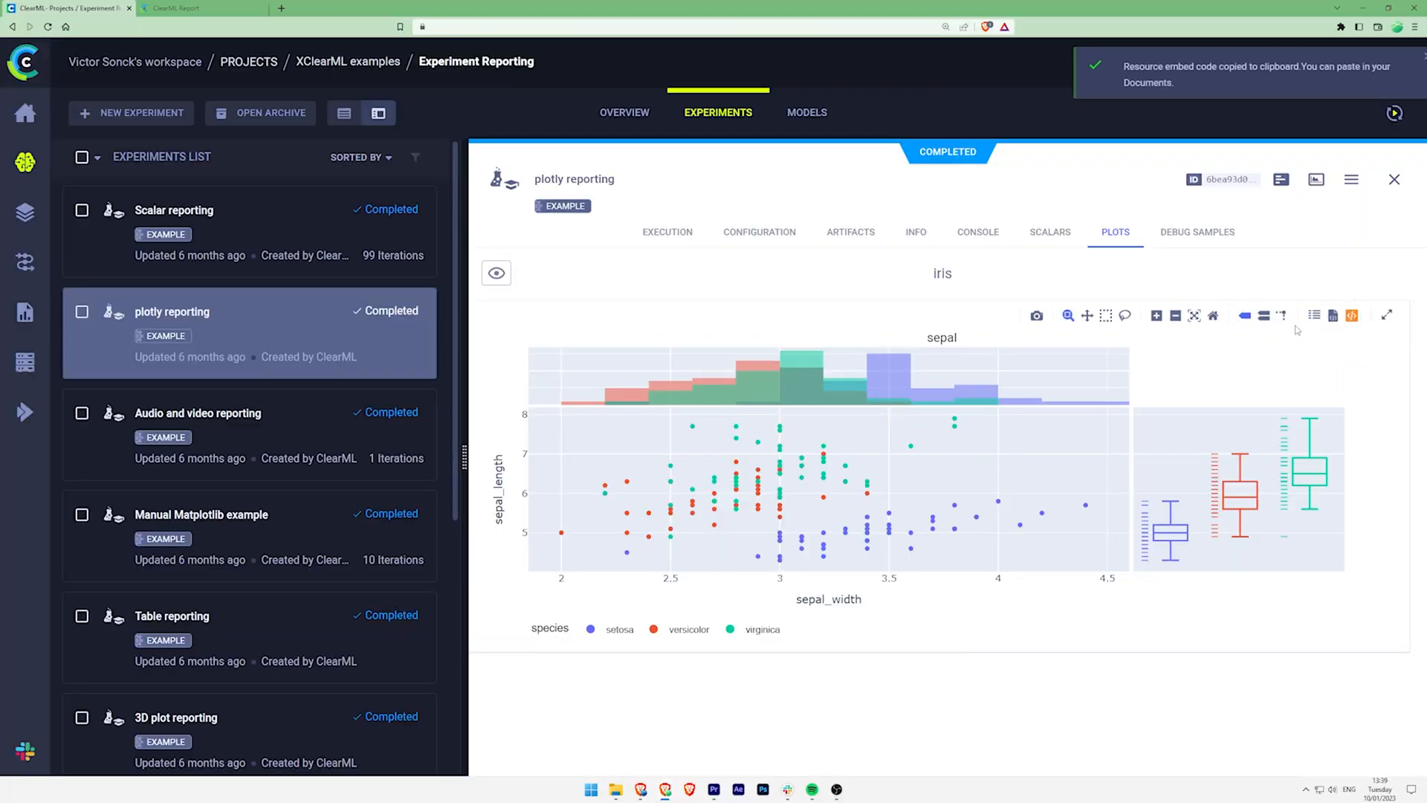
{"action": "left_click", "coordinate": [201, 9]}
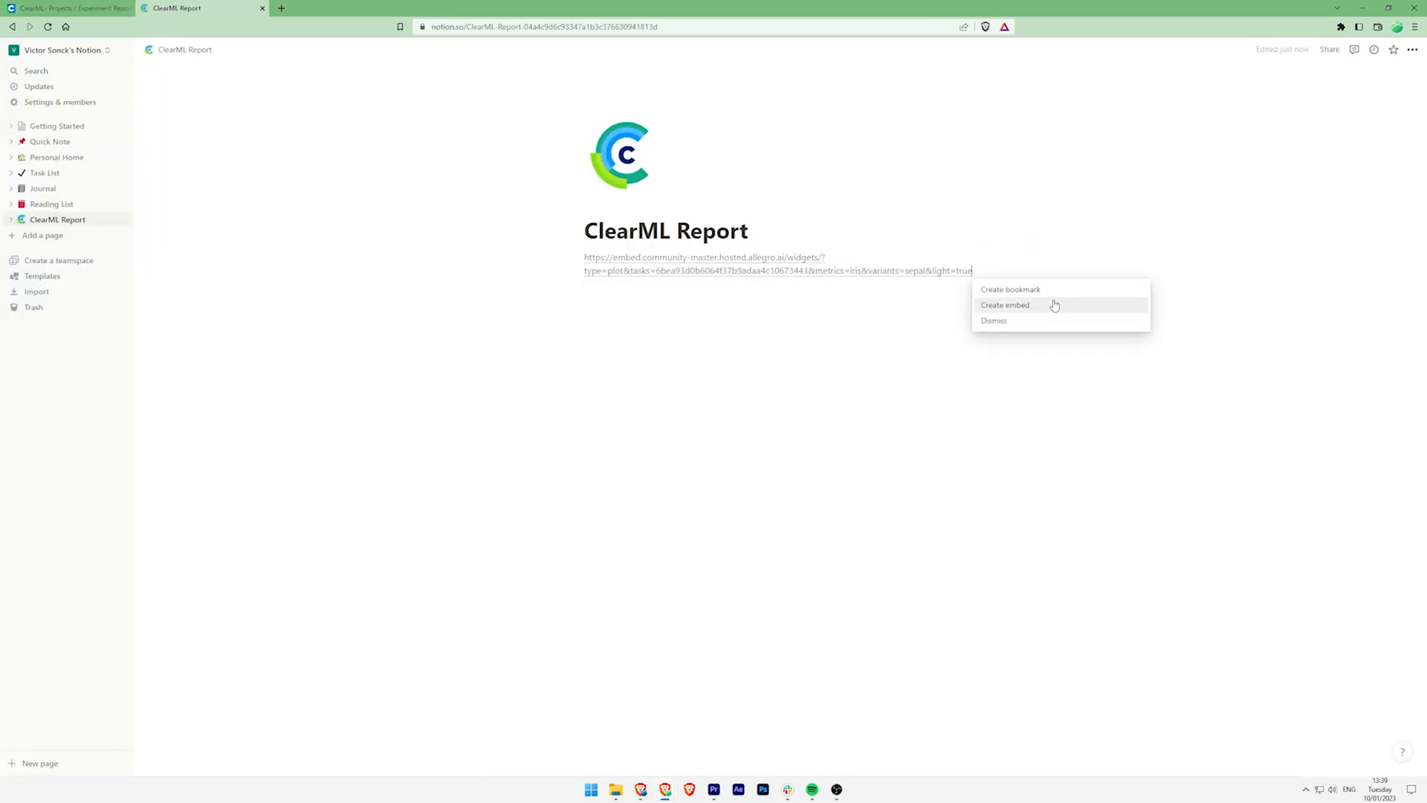
- Turn the pasted iris plot link into an embed on the Notion ClearML Report page
{"action": "left_click", "coordinate": [1005, 304]}
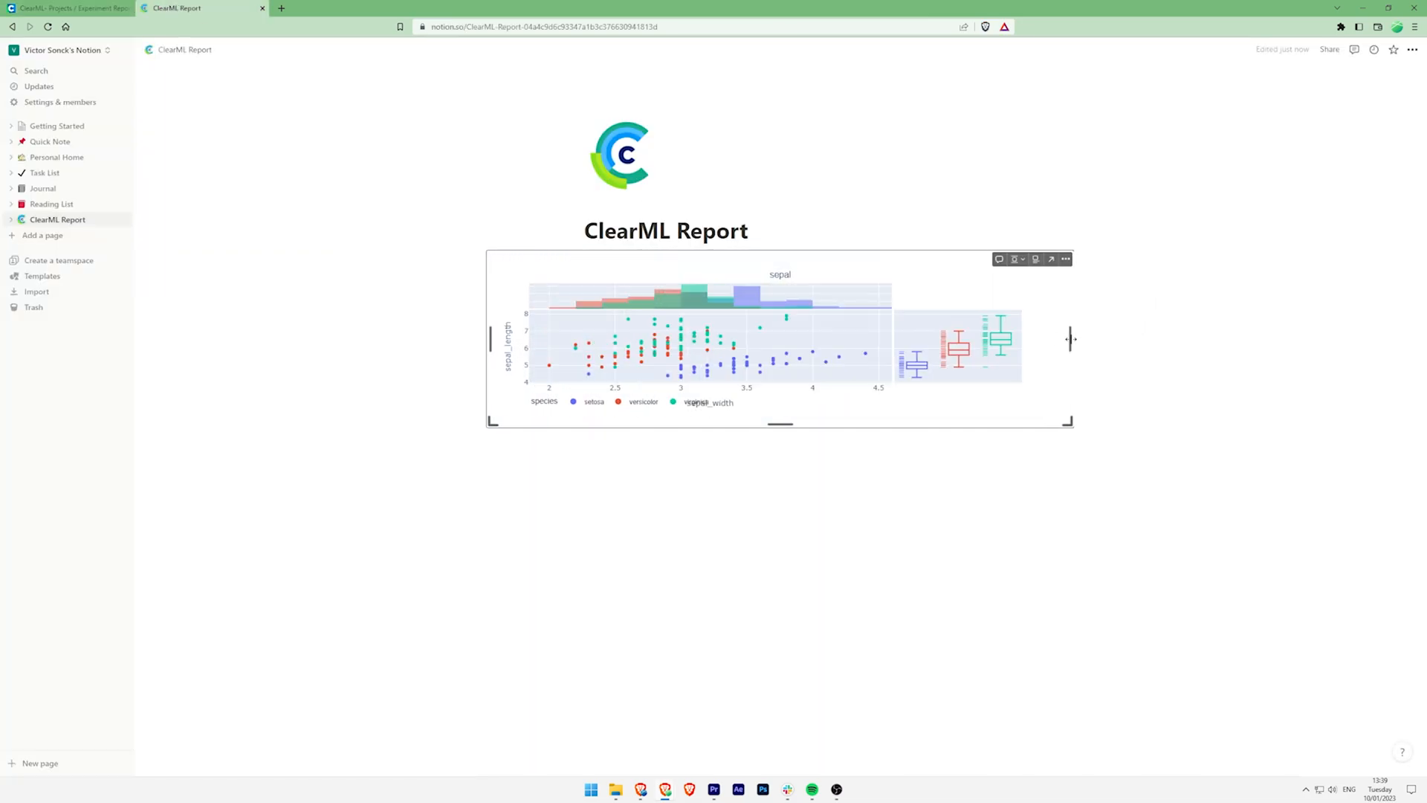
{"action": "left_click", "coordinate": [696, 412]}
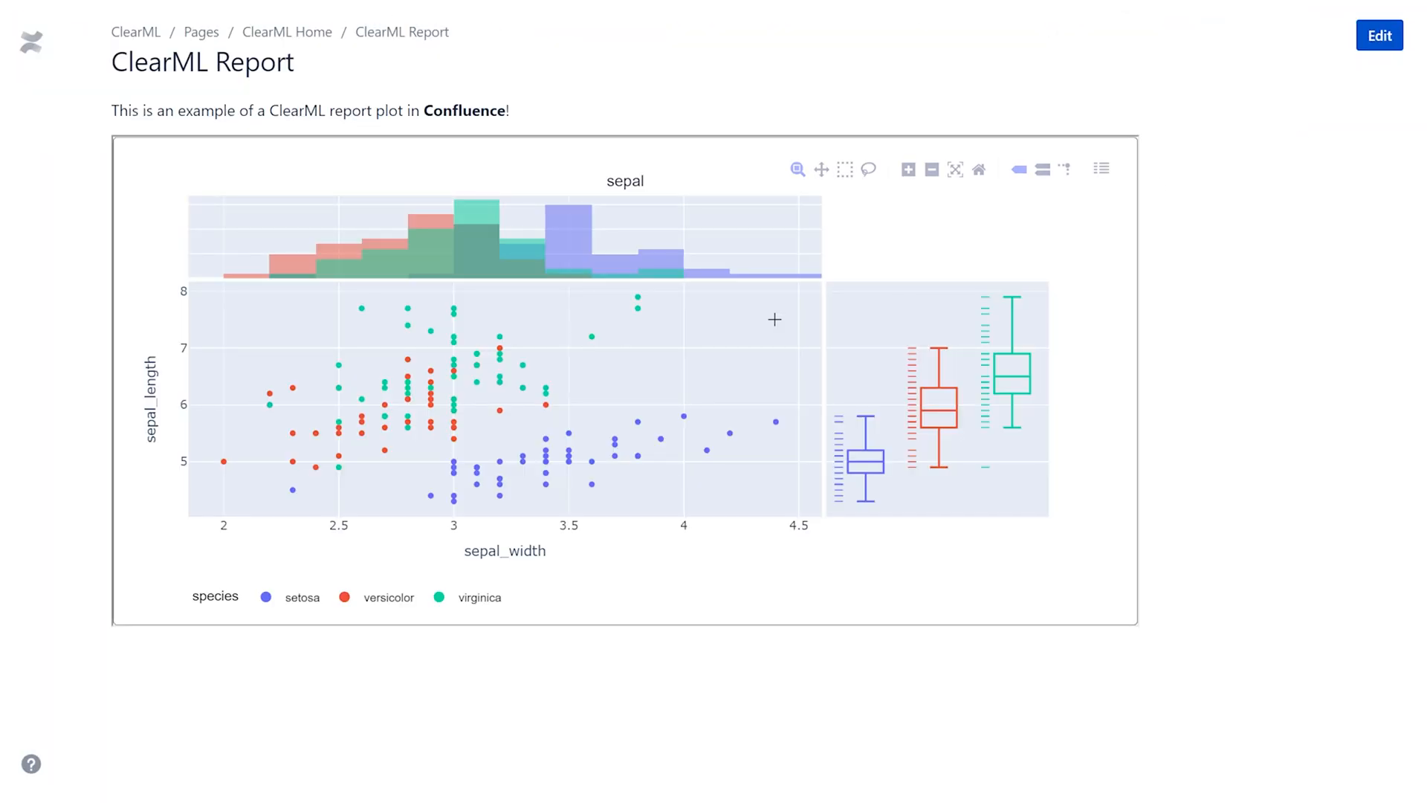
- Hide the virginica species via the legend of the embedded iris plot
{"action": "double_click", "coordinate": [477, 598]}
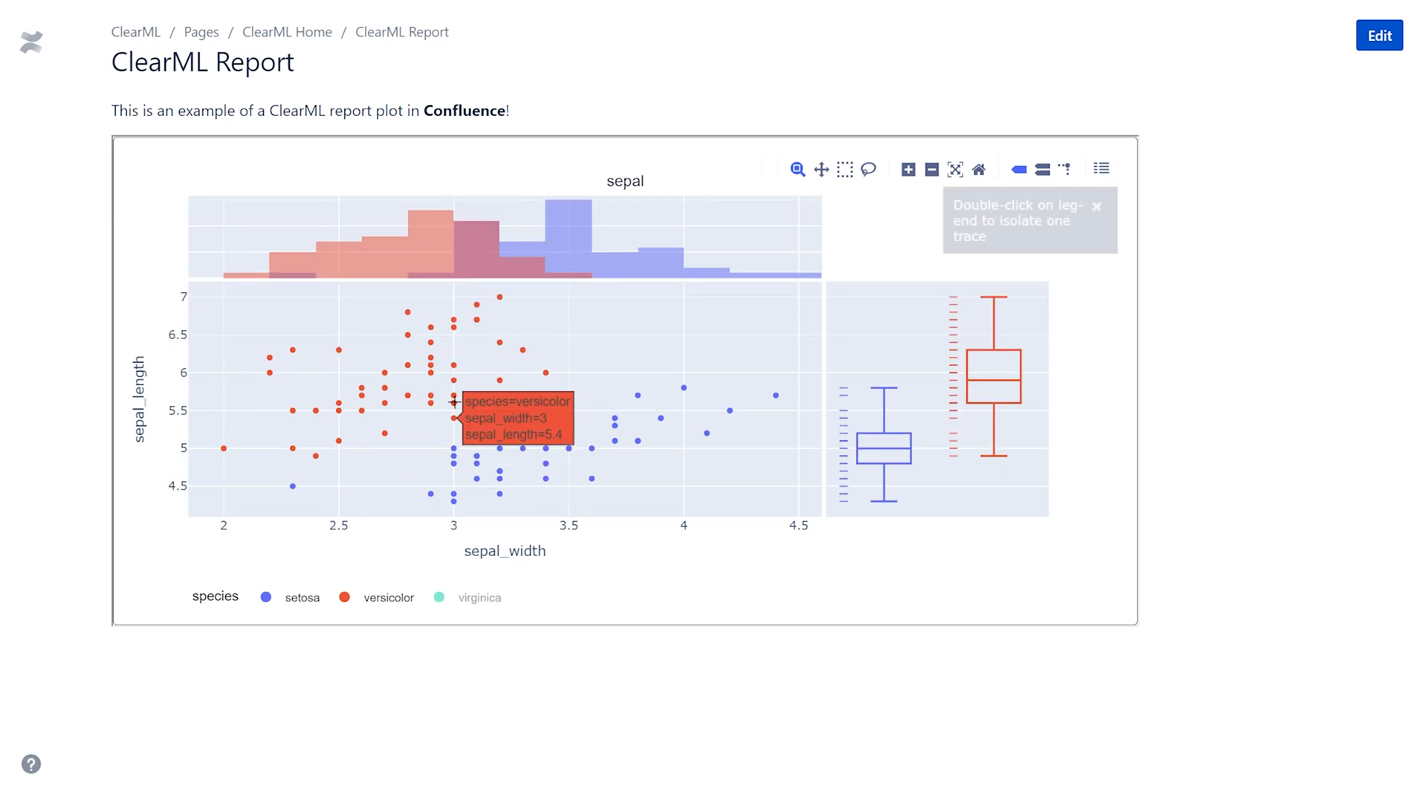